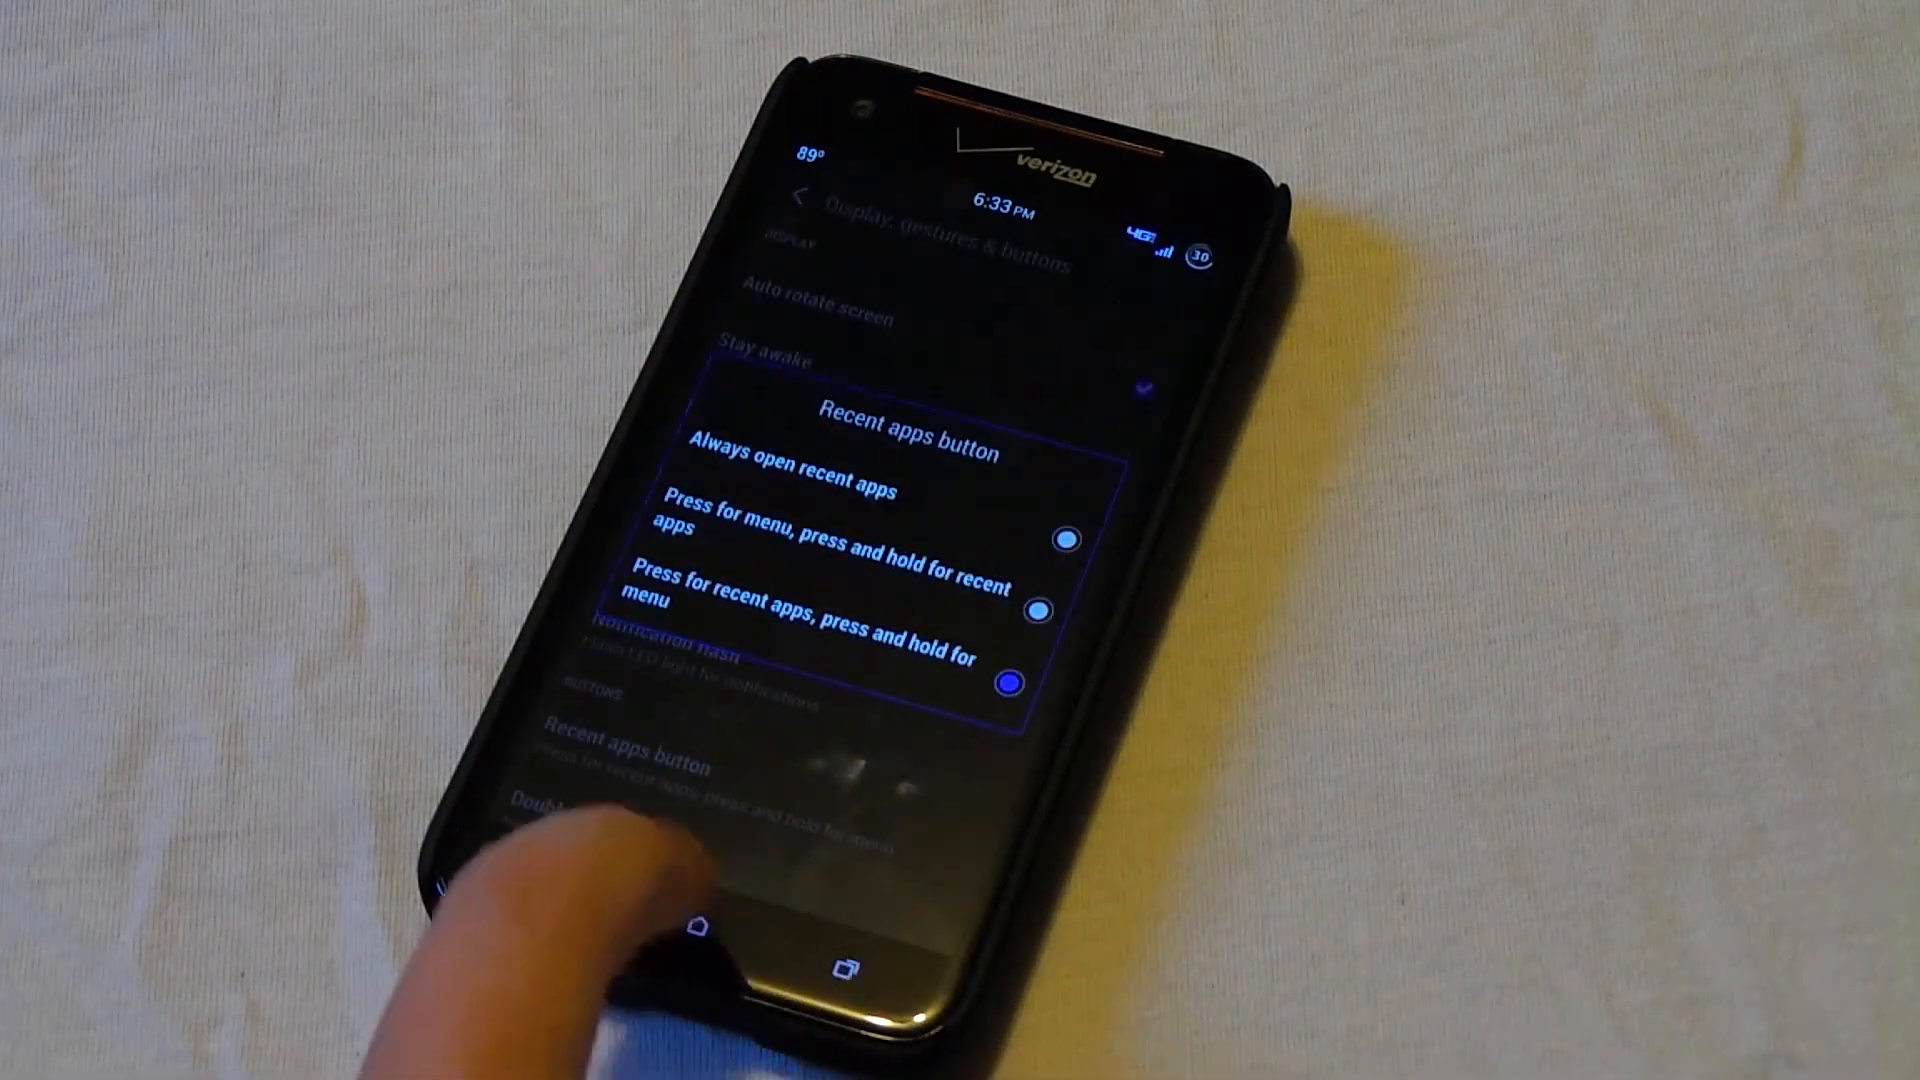
Choose 'Press for recent apps, press and hold for menu' for the recent apps button.
click(842, 966)
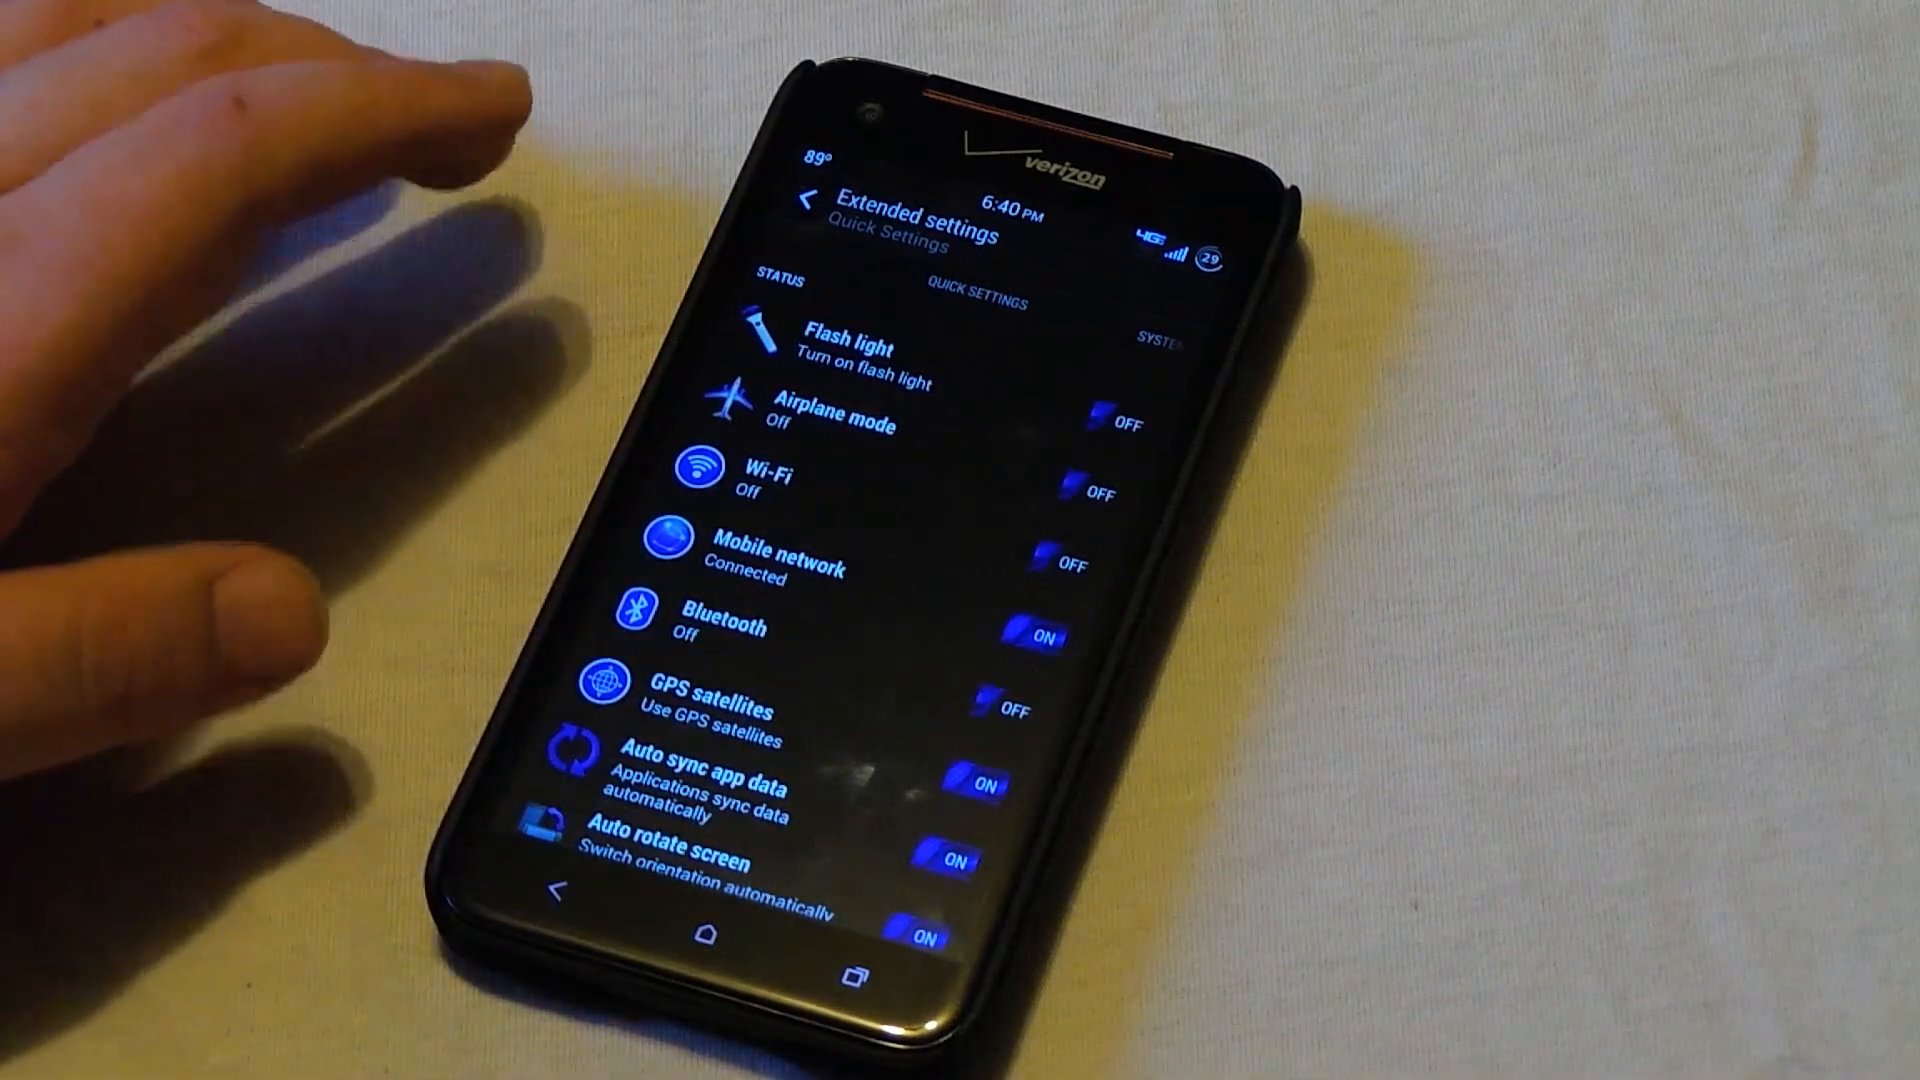
Scroll through the Quick Settings toggle list with flashlight, Wi-Fi and Bluetooth.
scroll(down, 3)
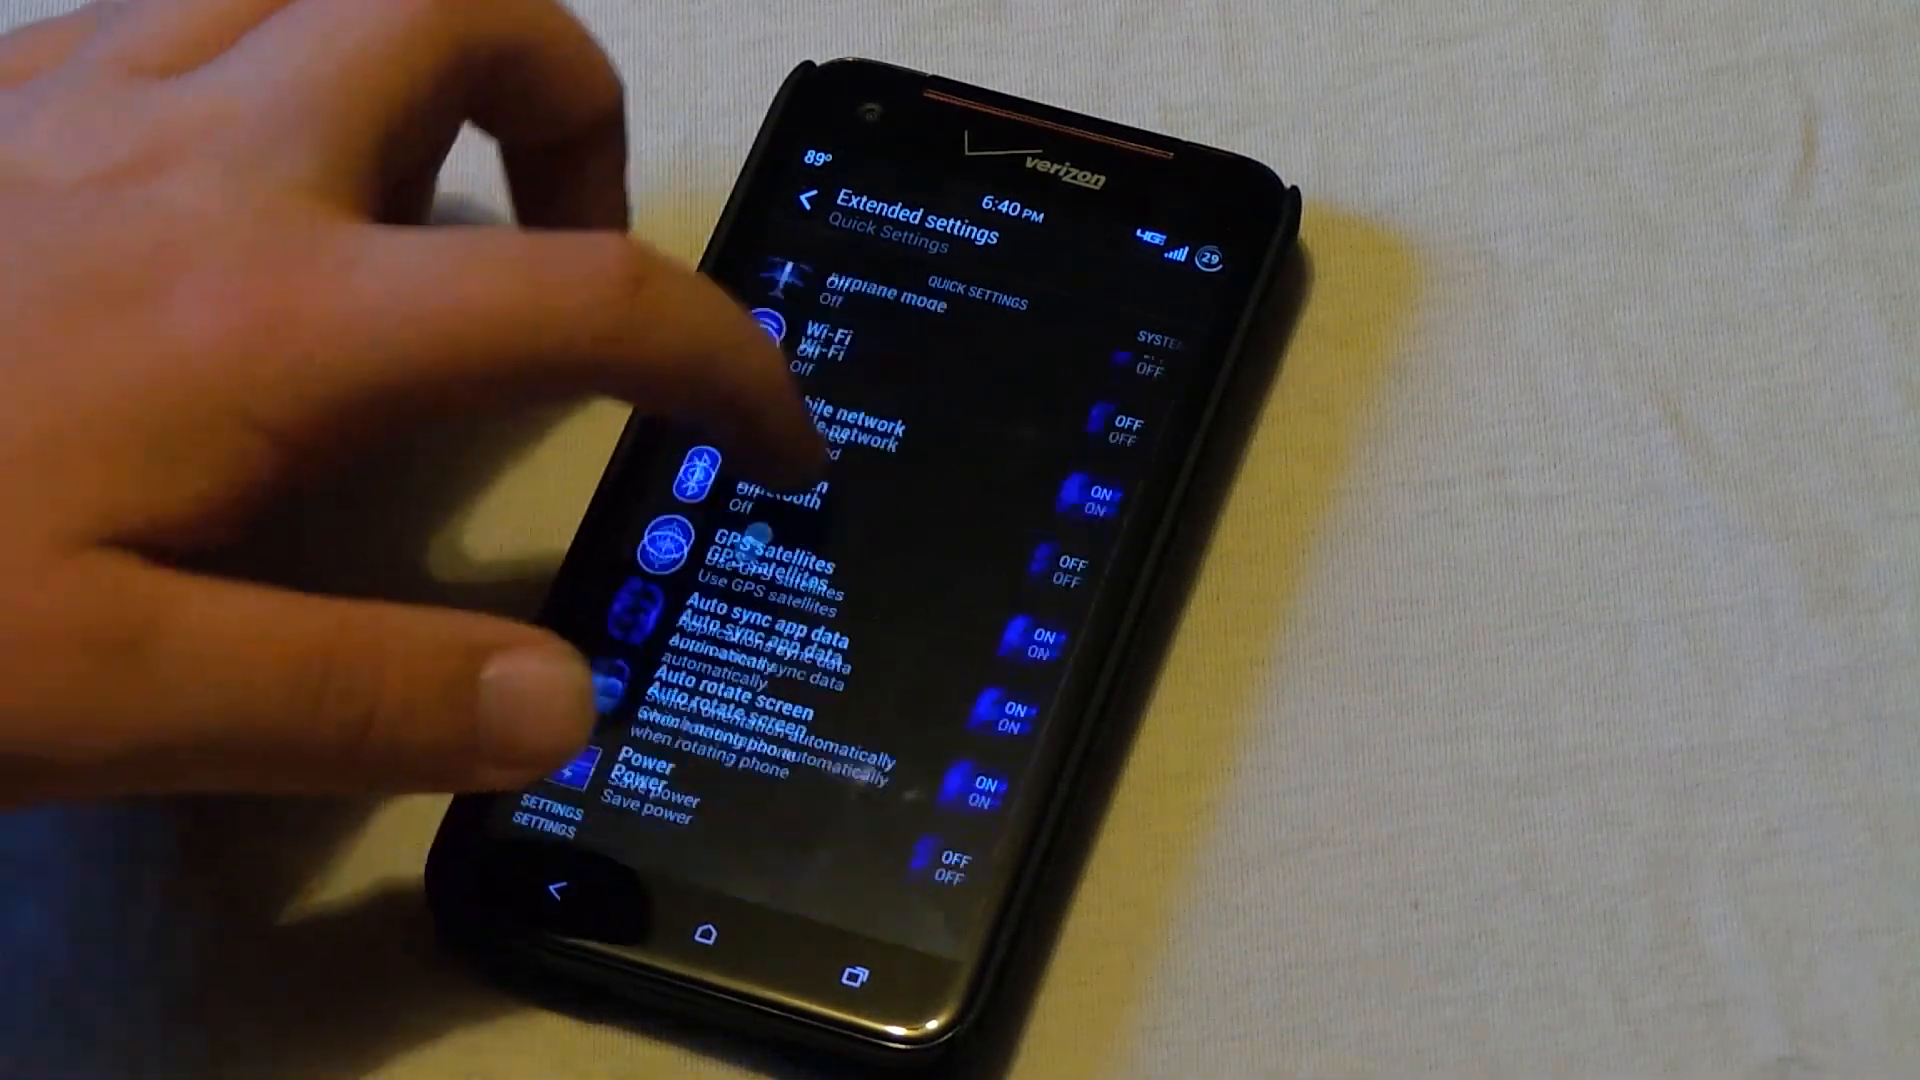
scroll(down, 3)
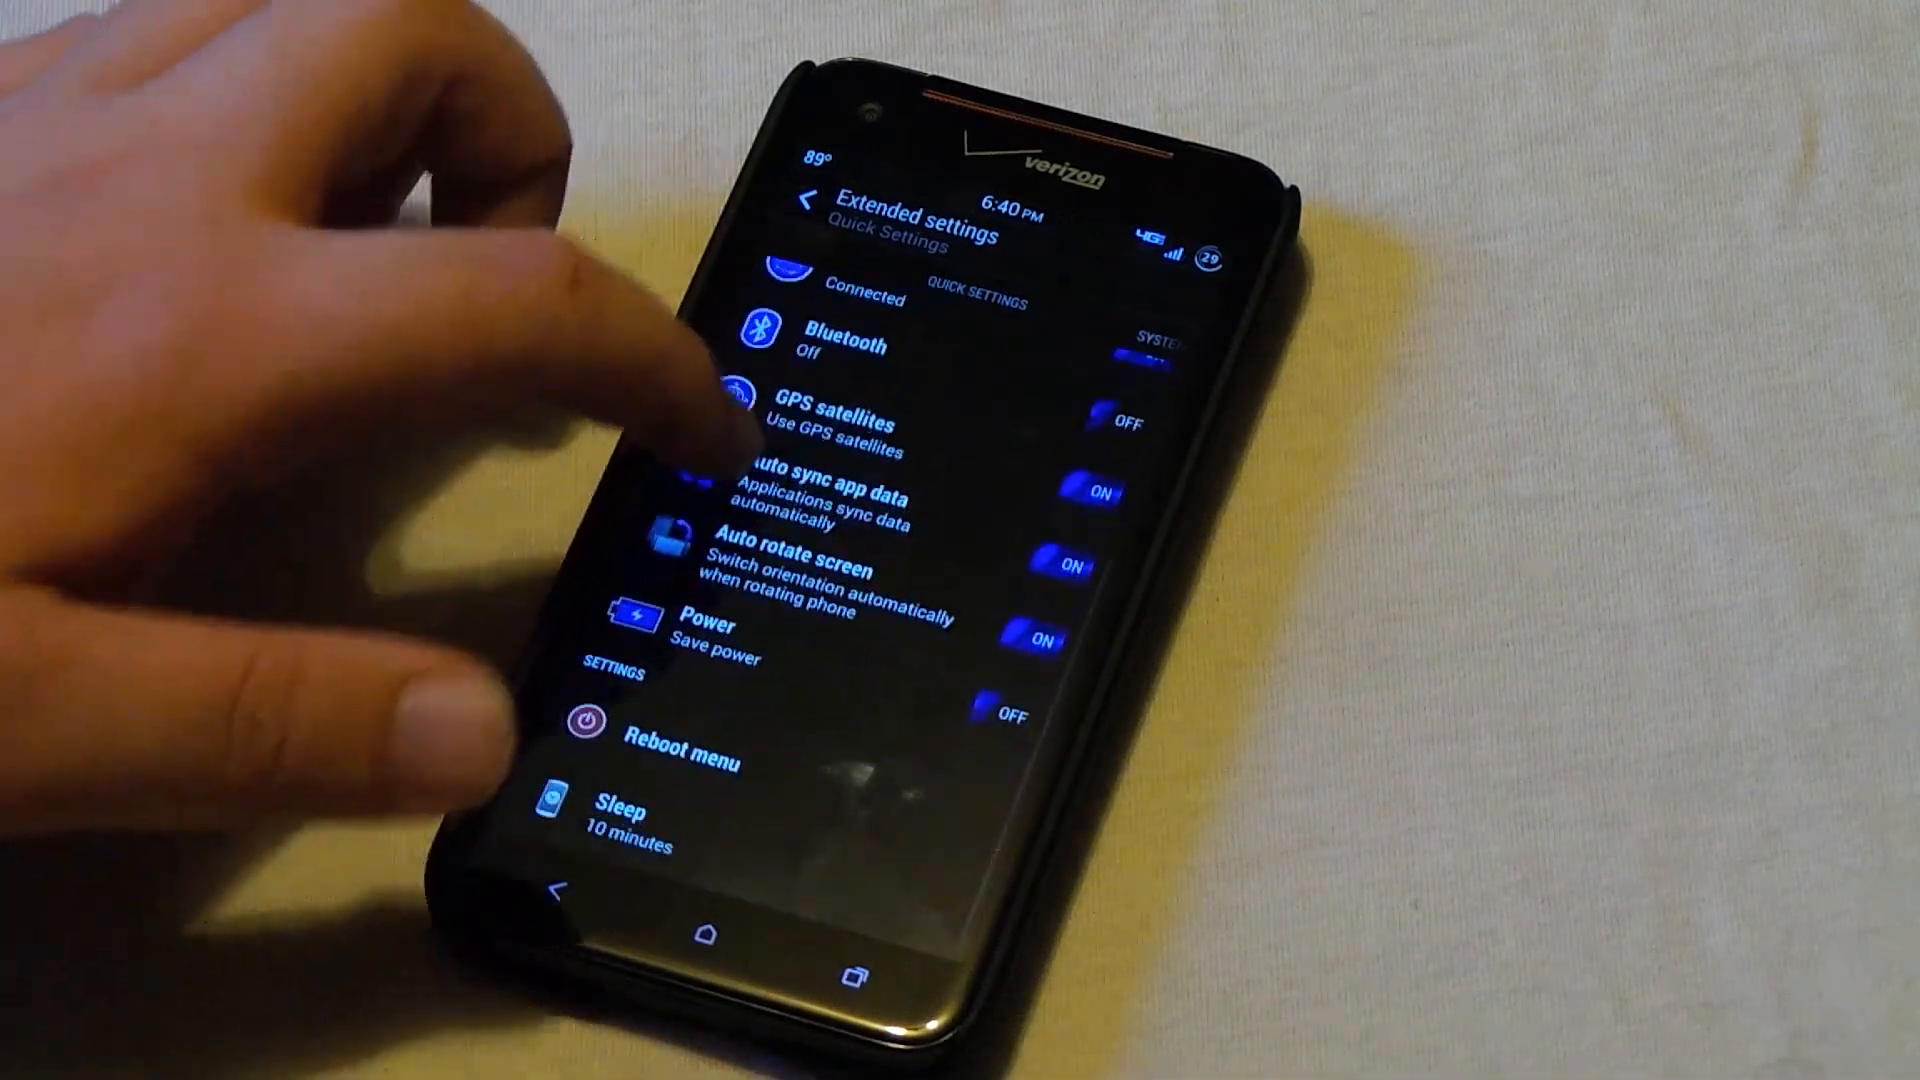
scroll(down, 3)
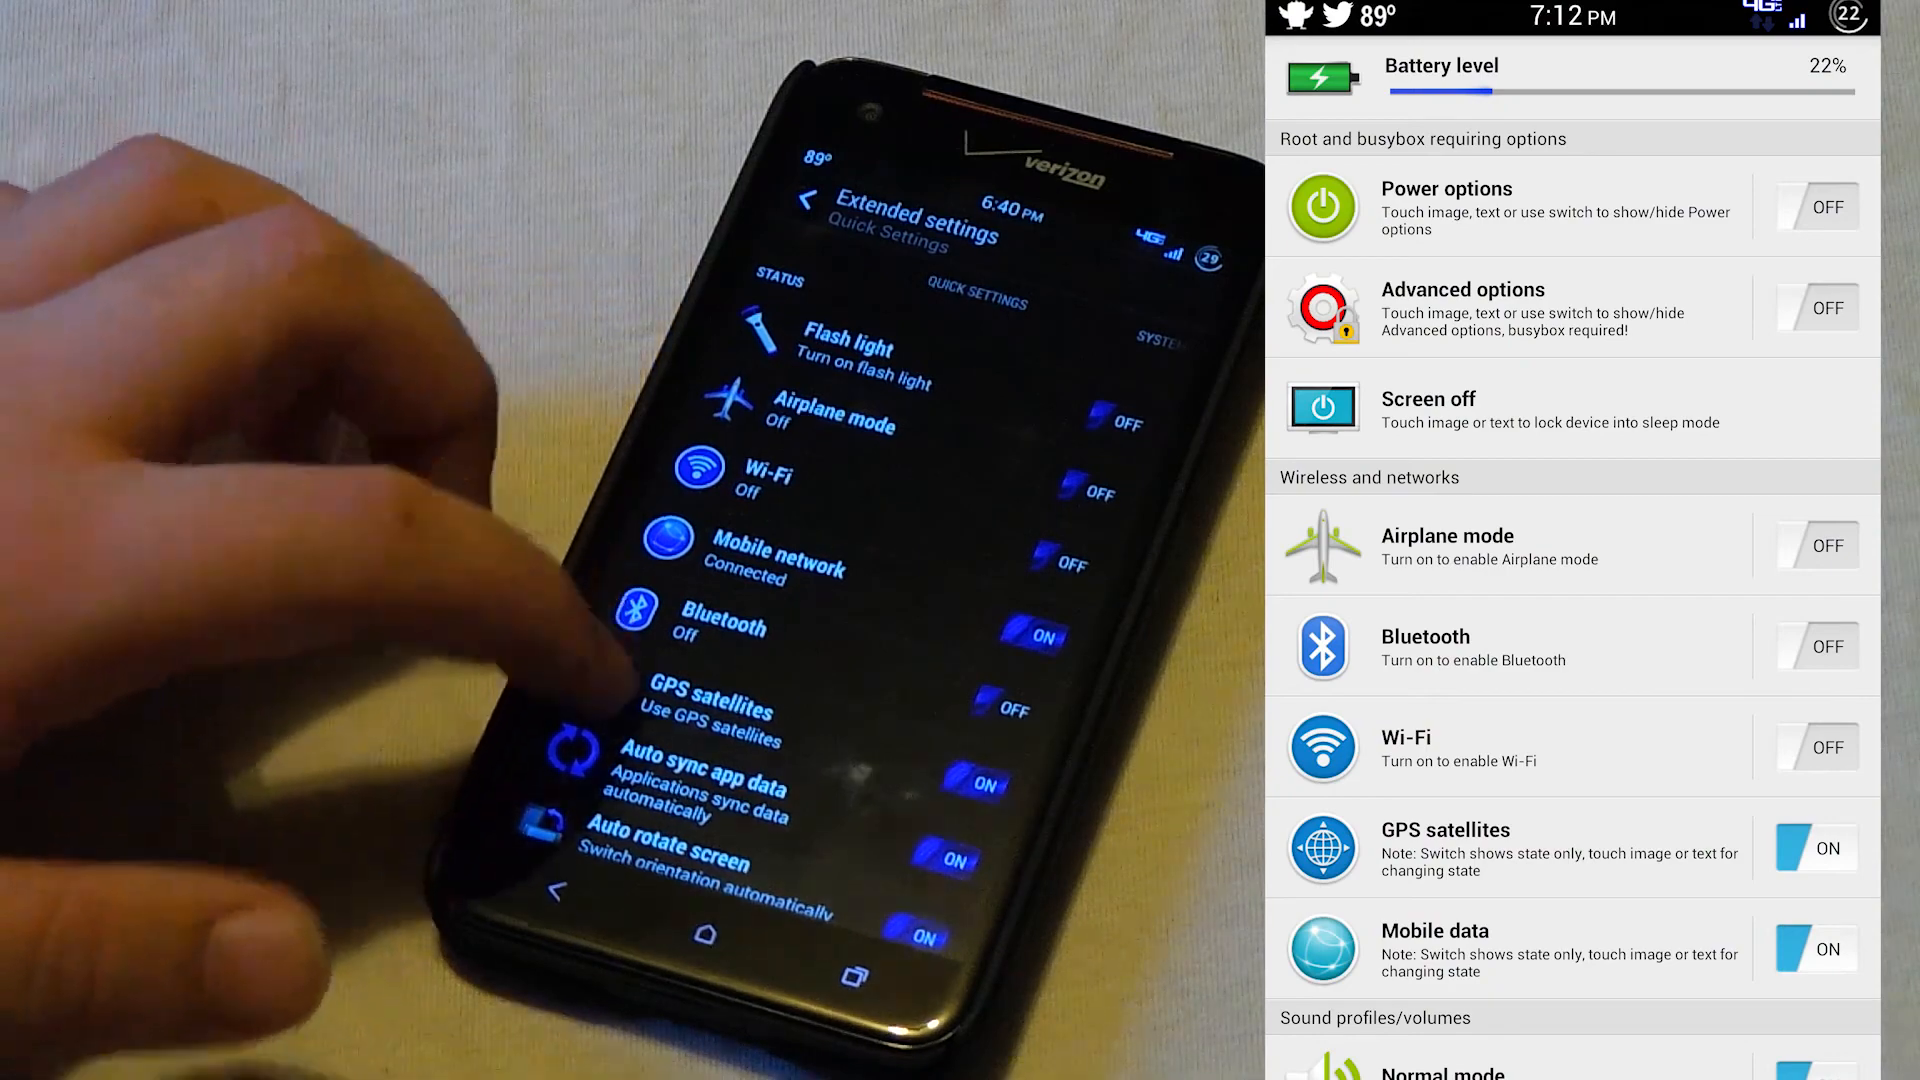
scroll(down, 3)
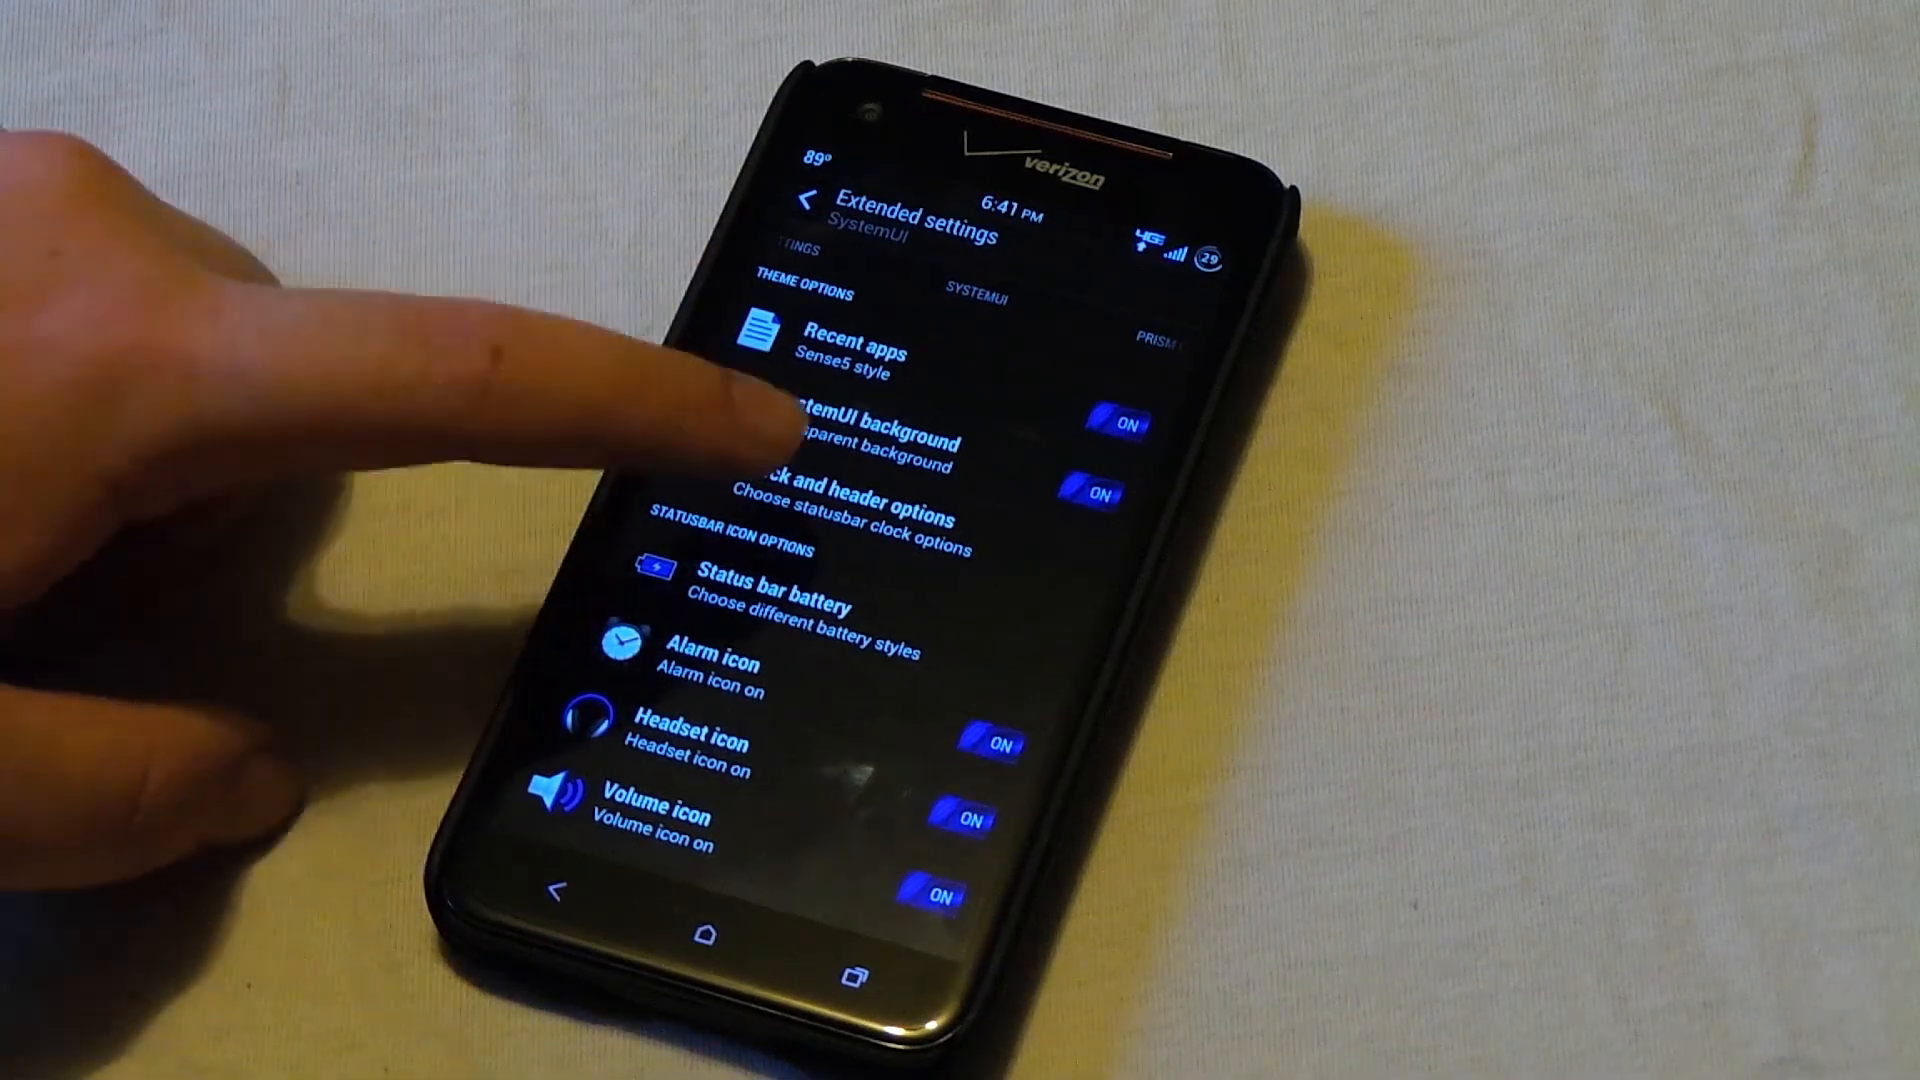
click(857, 518)
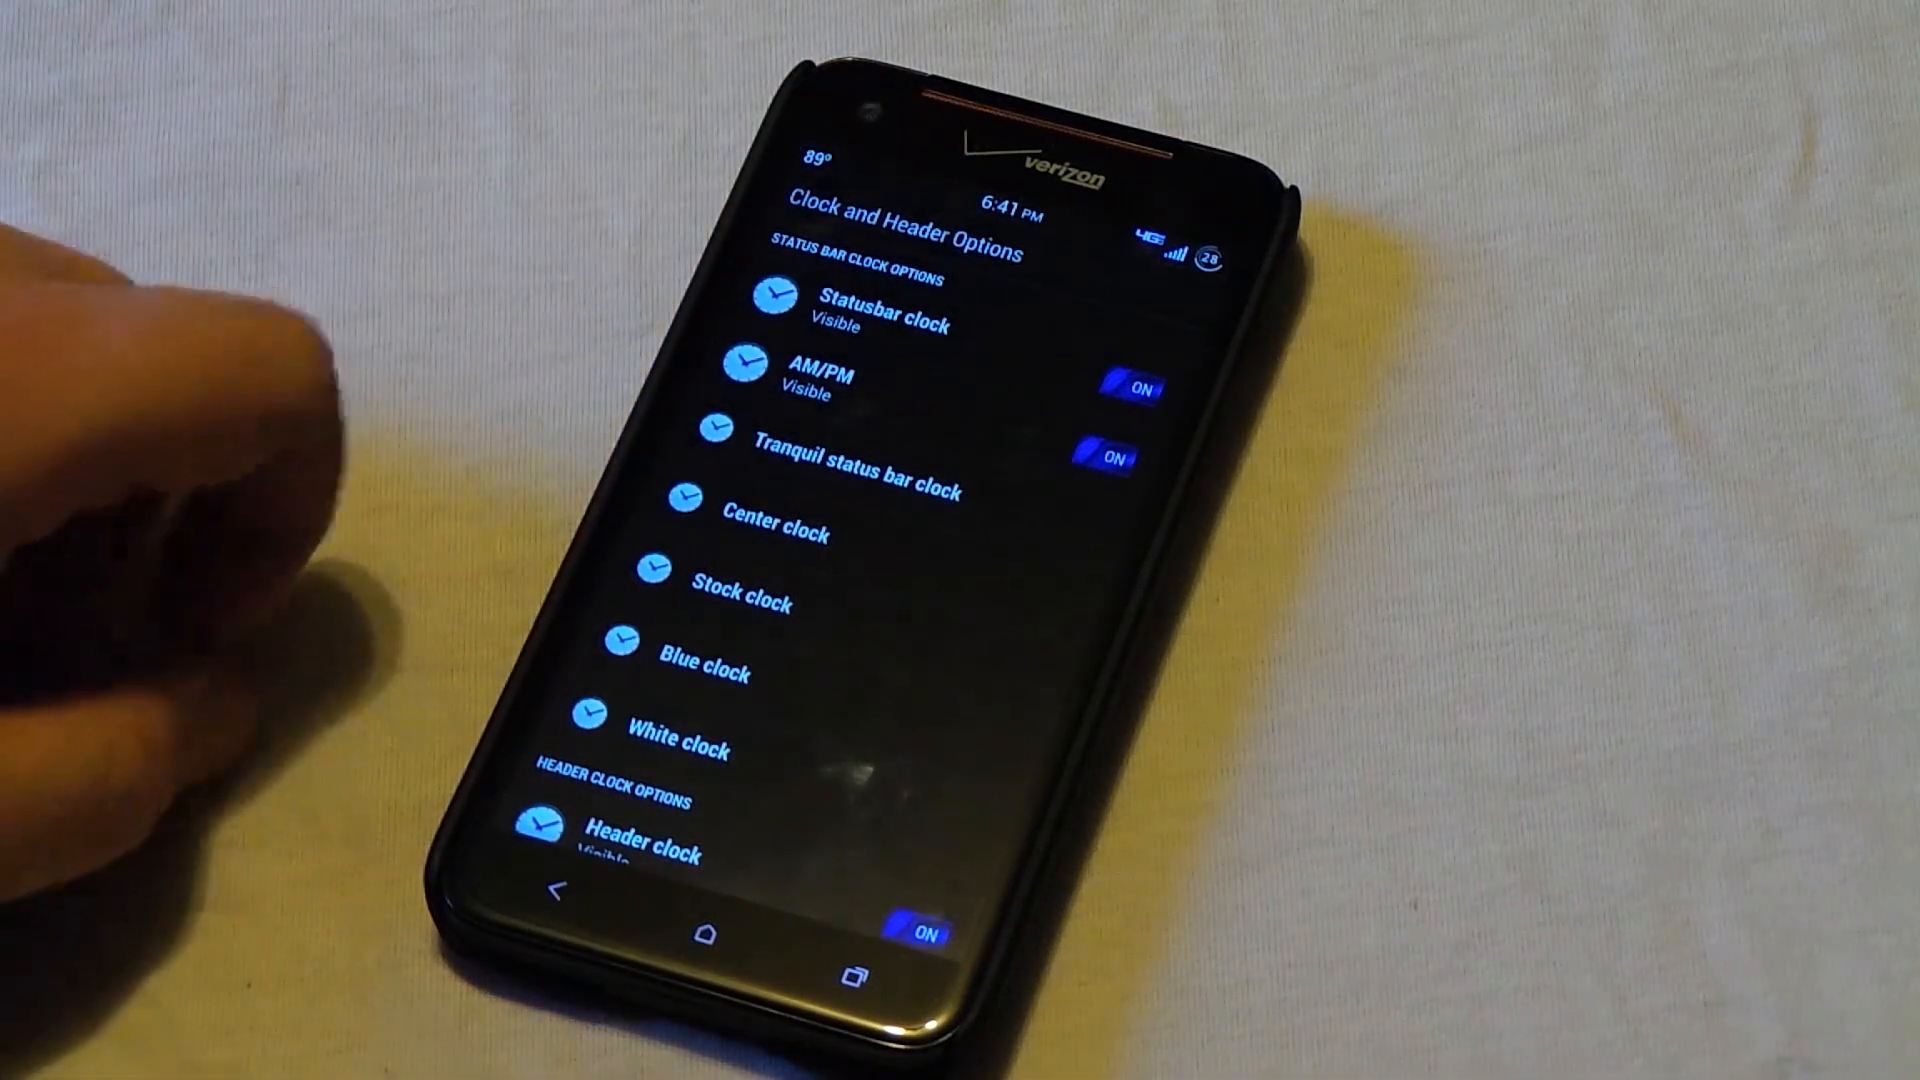
scroll(down, 3)
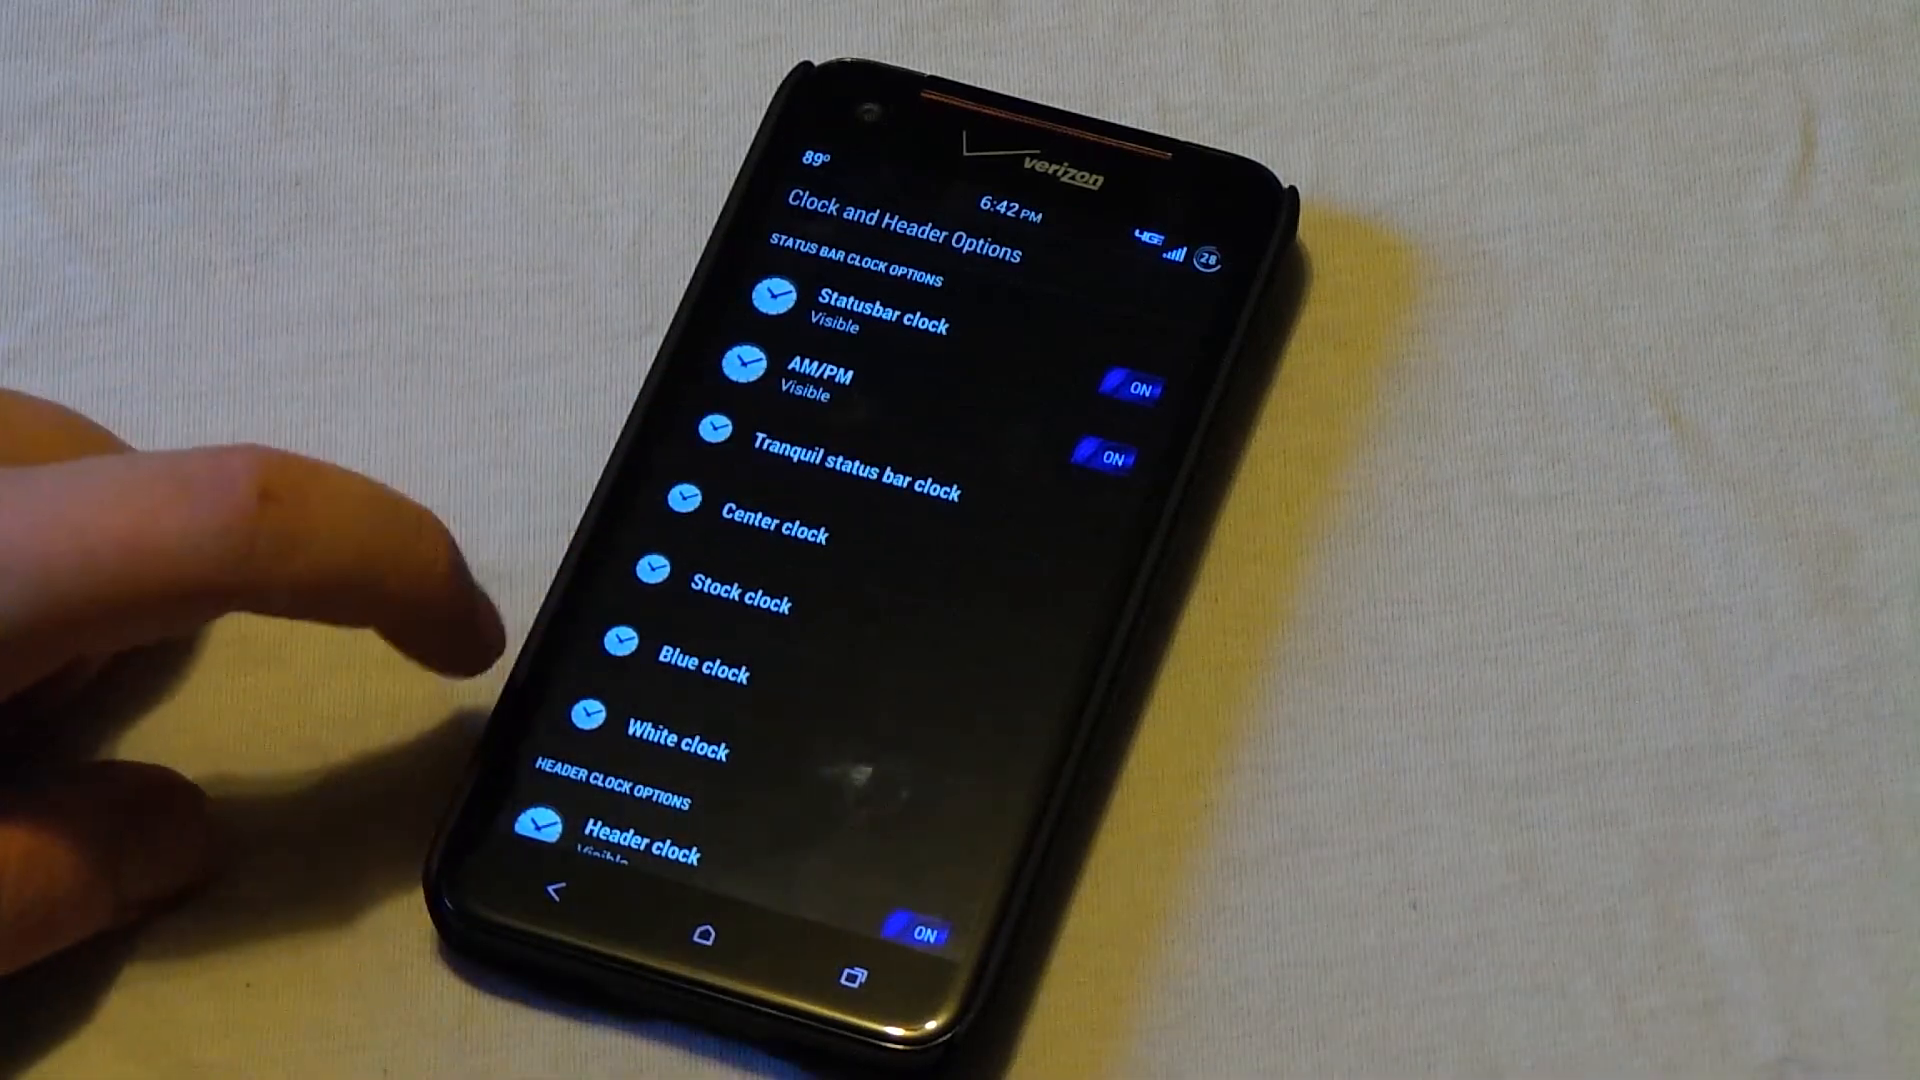
scroll(down, 3)
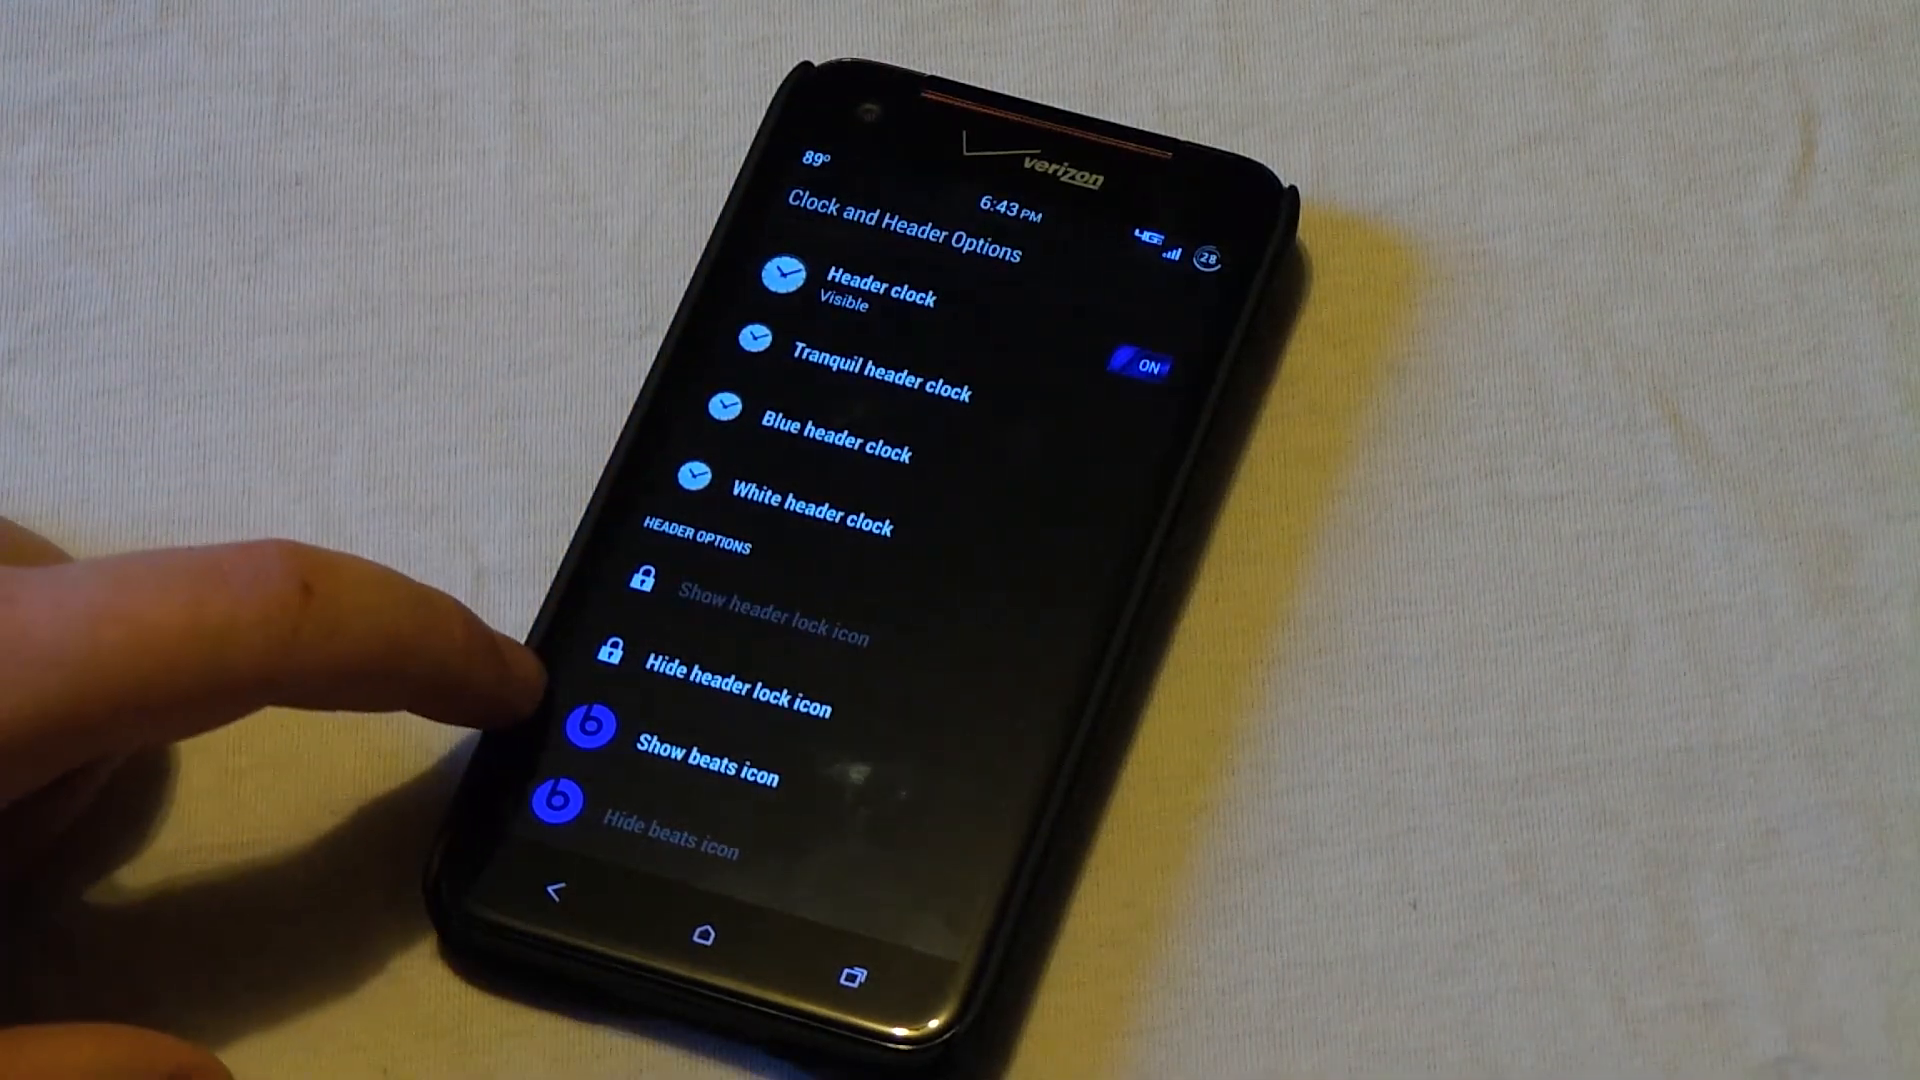
click(564, 888)
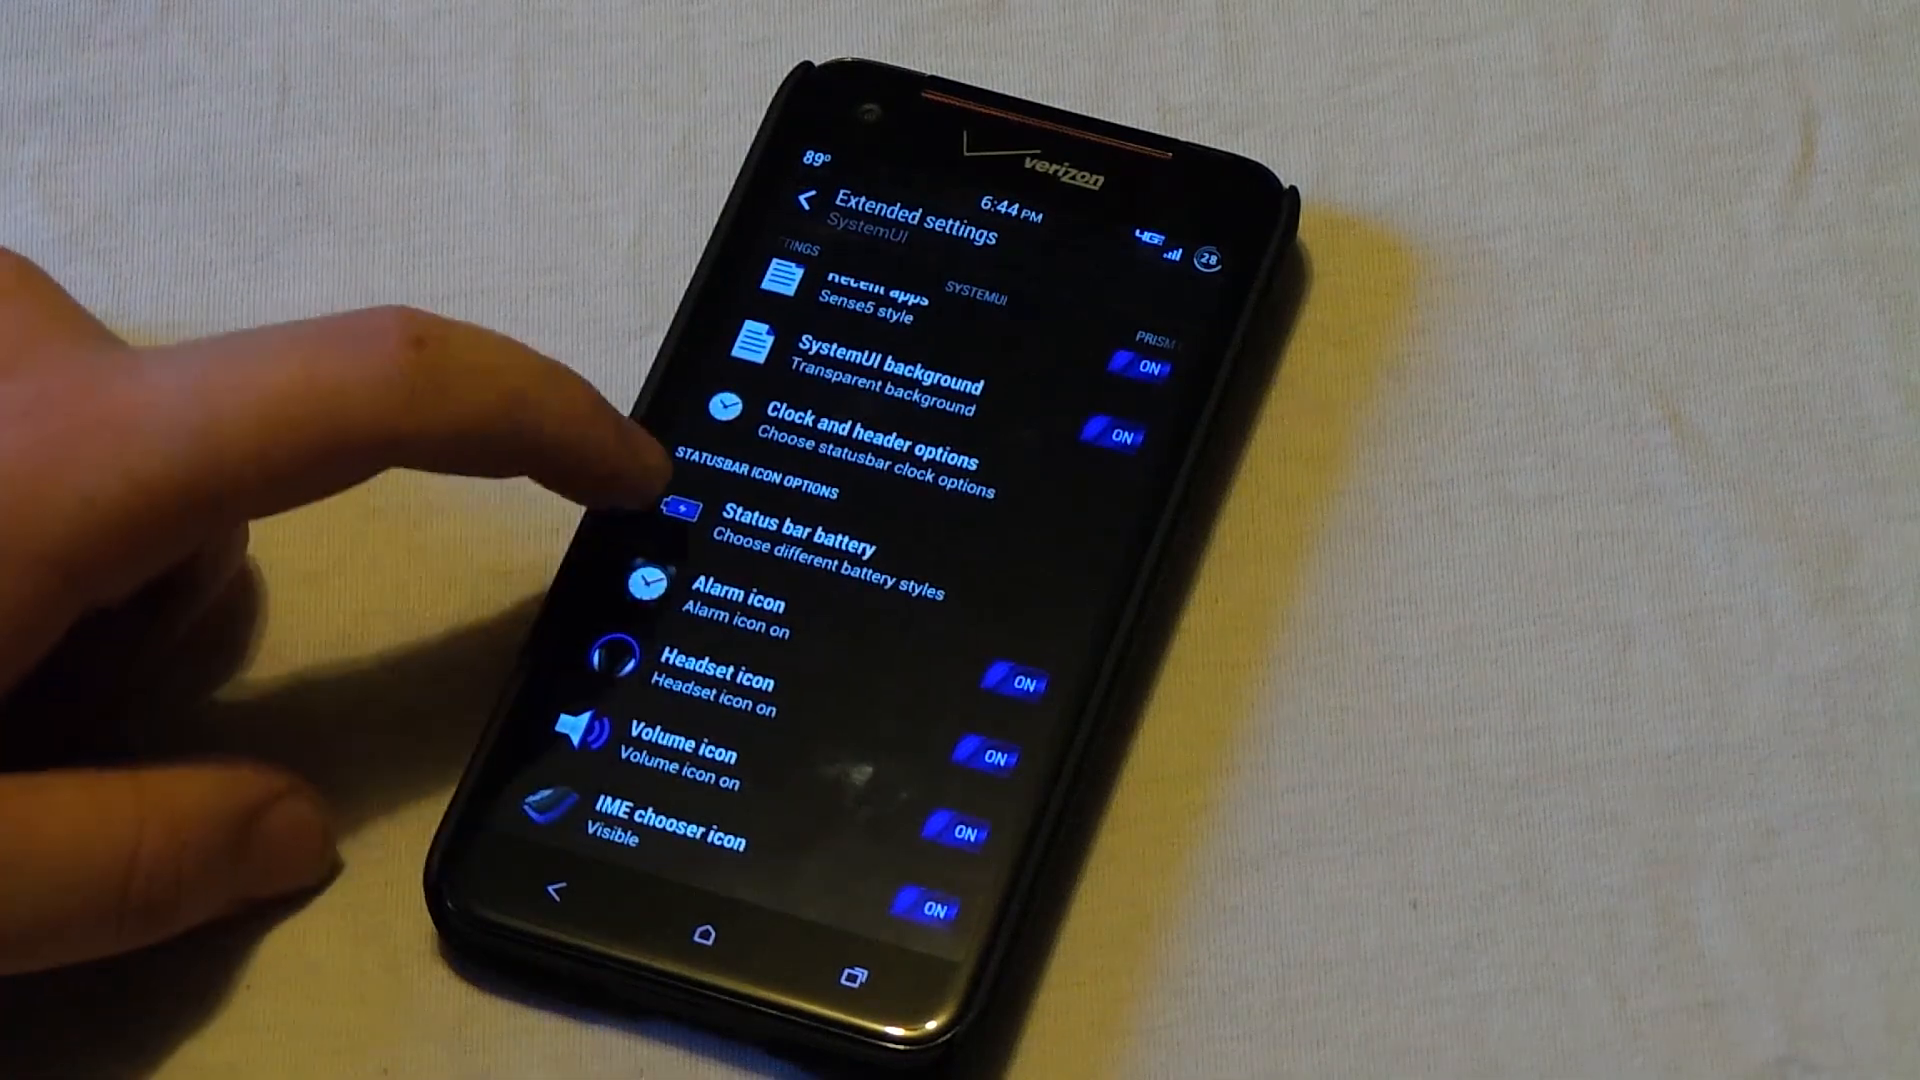
click(784, 514)
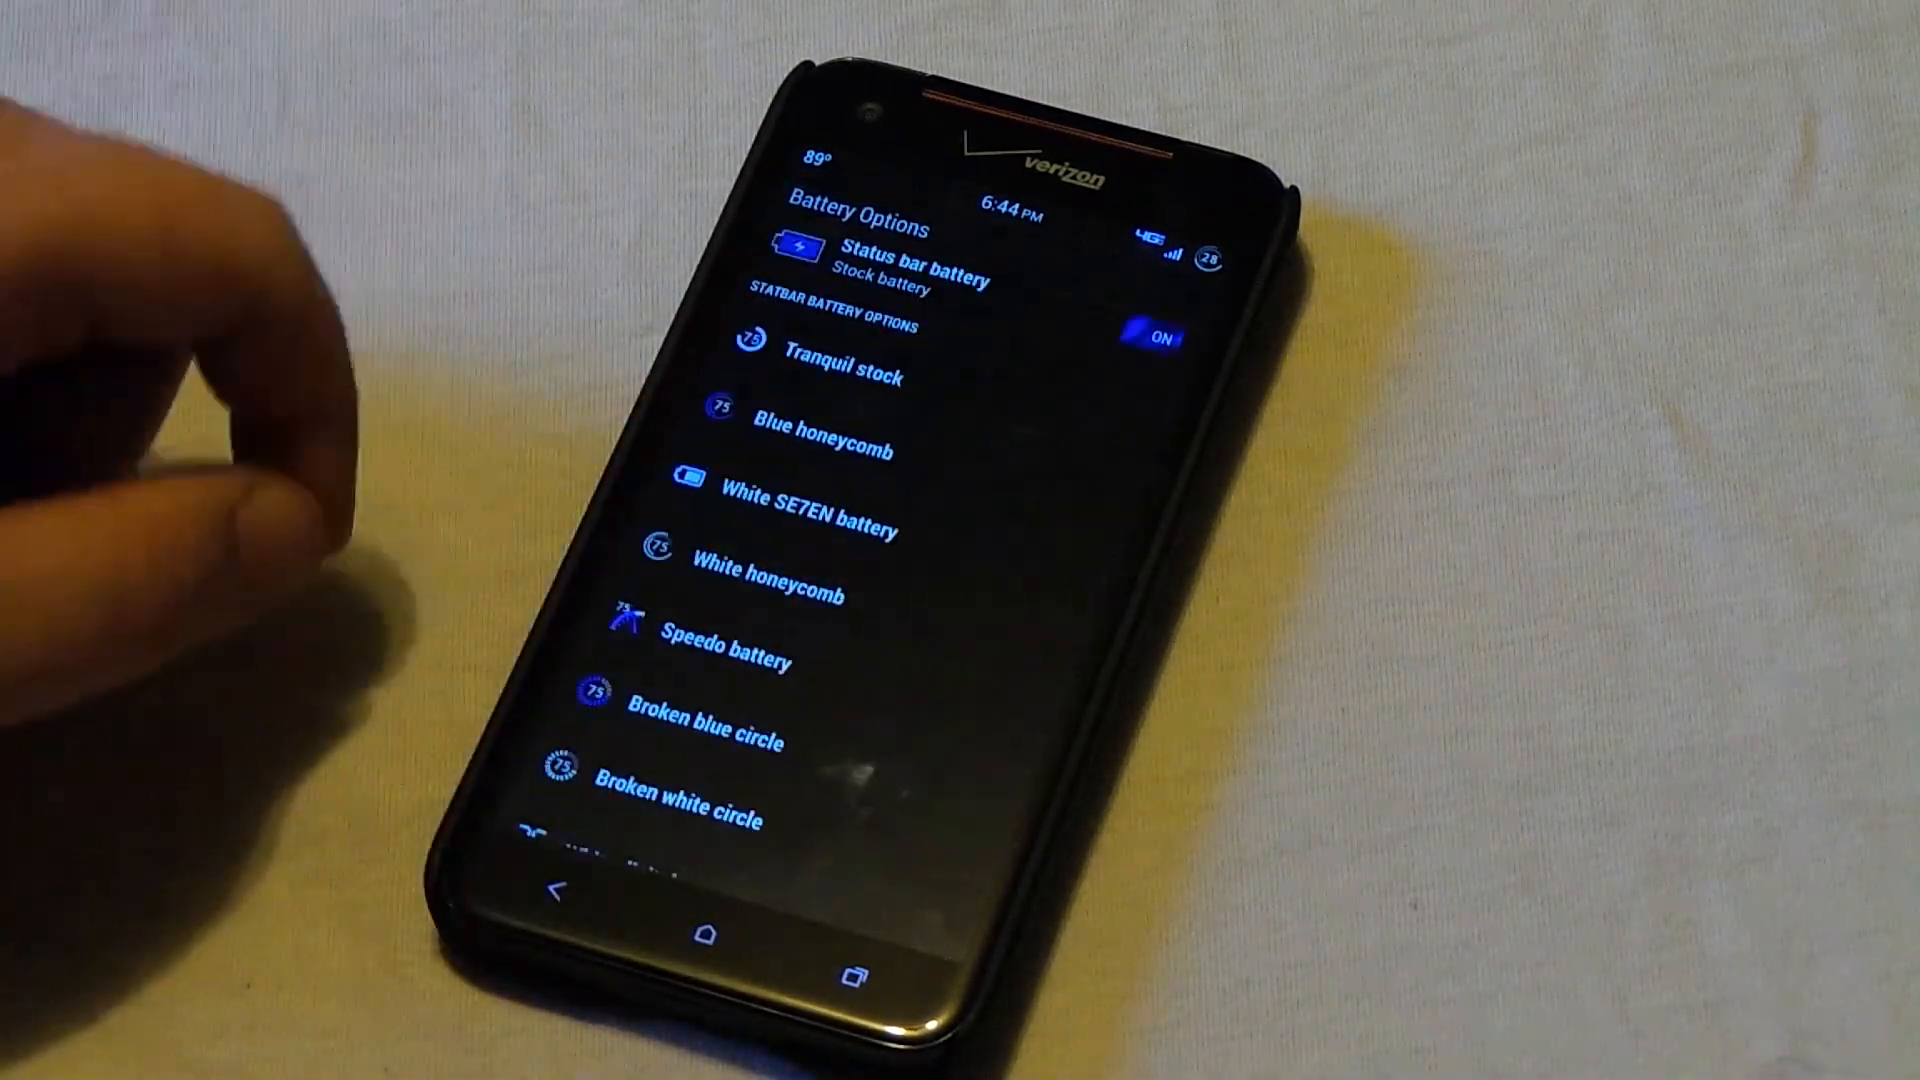
click(765, 587)
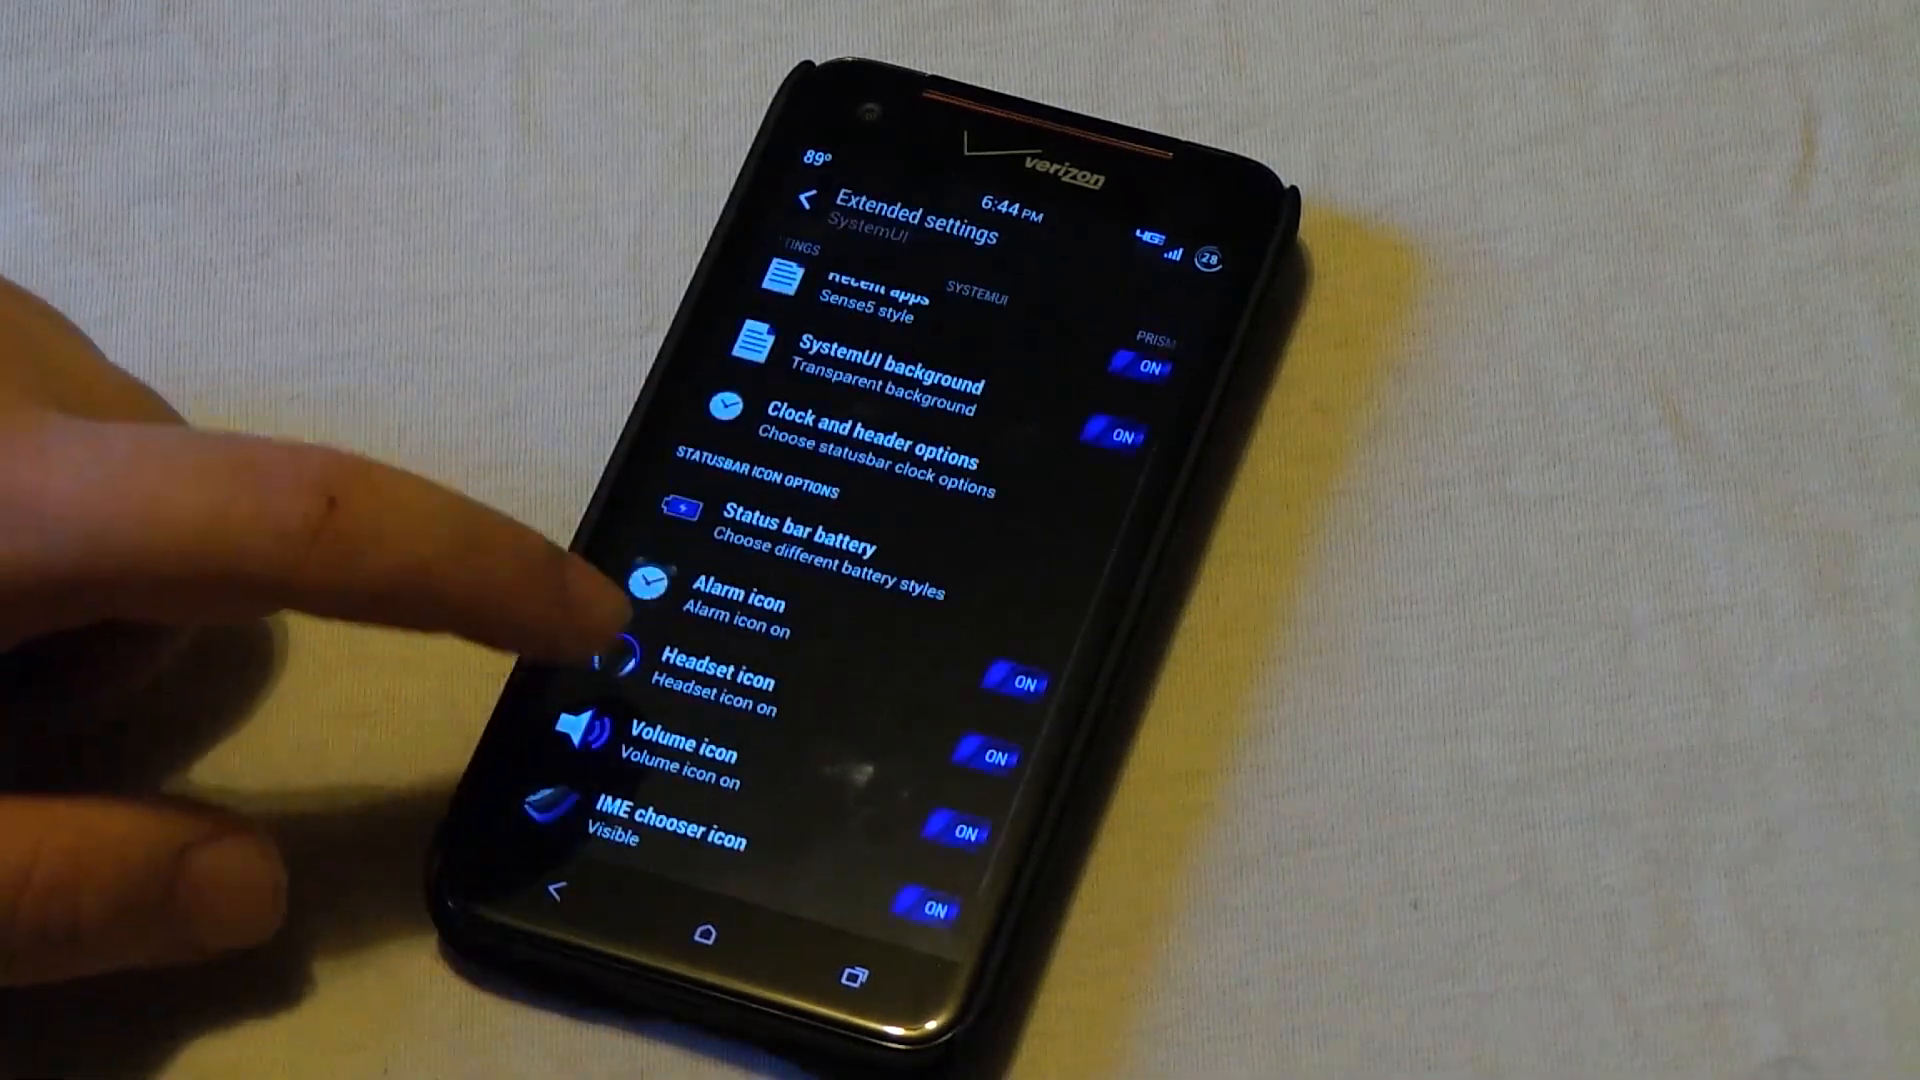
scroll(down, 3)
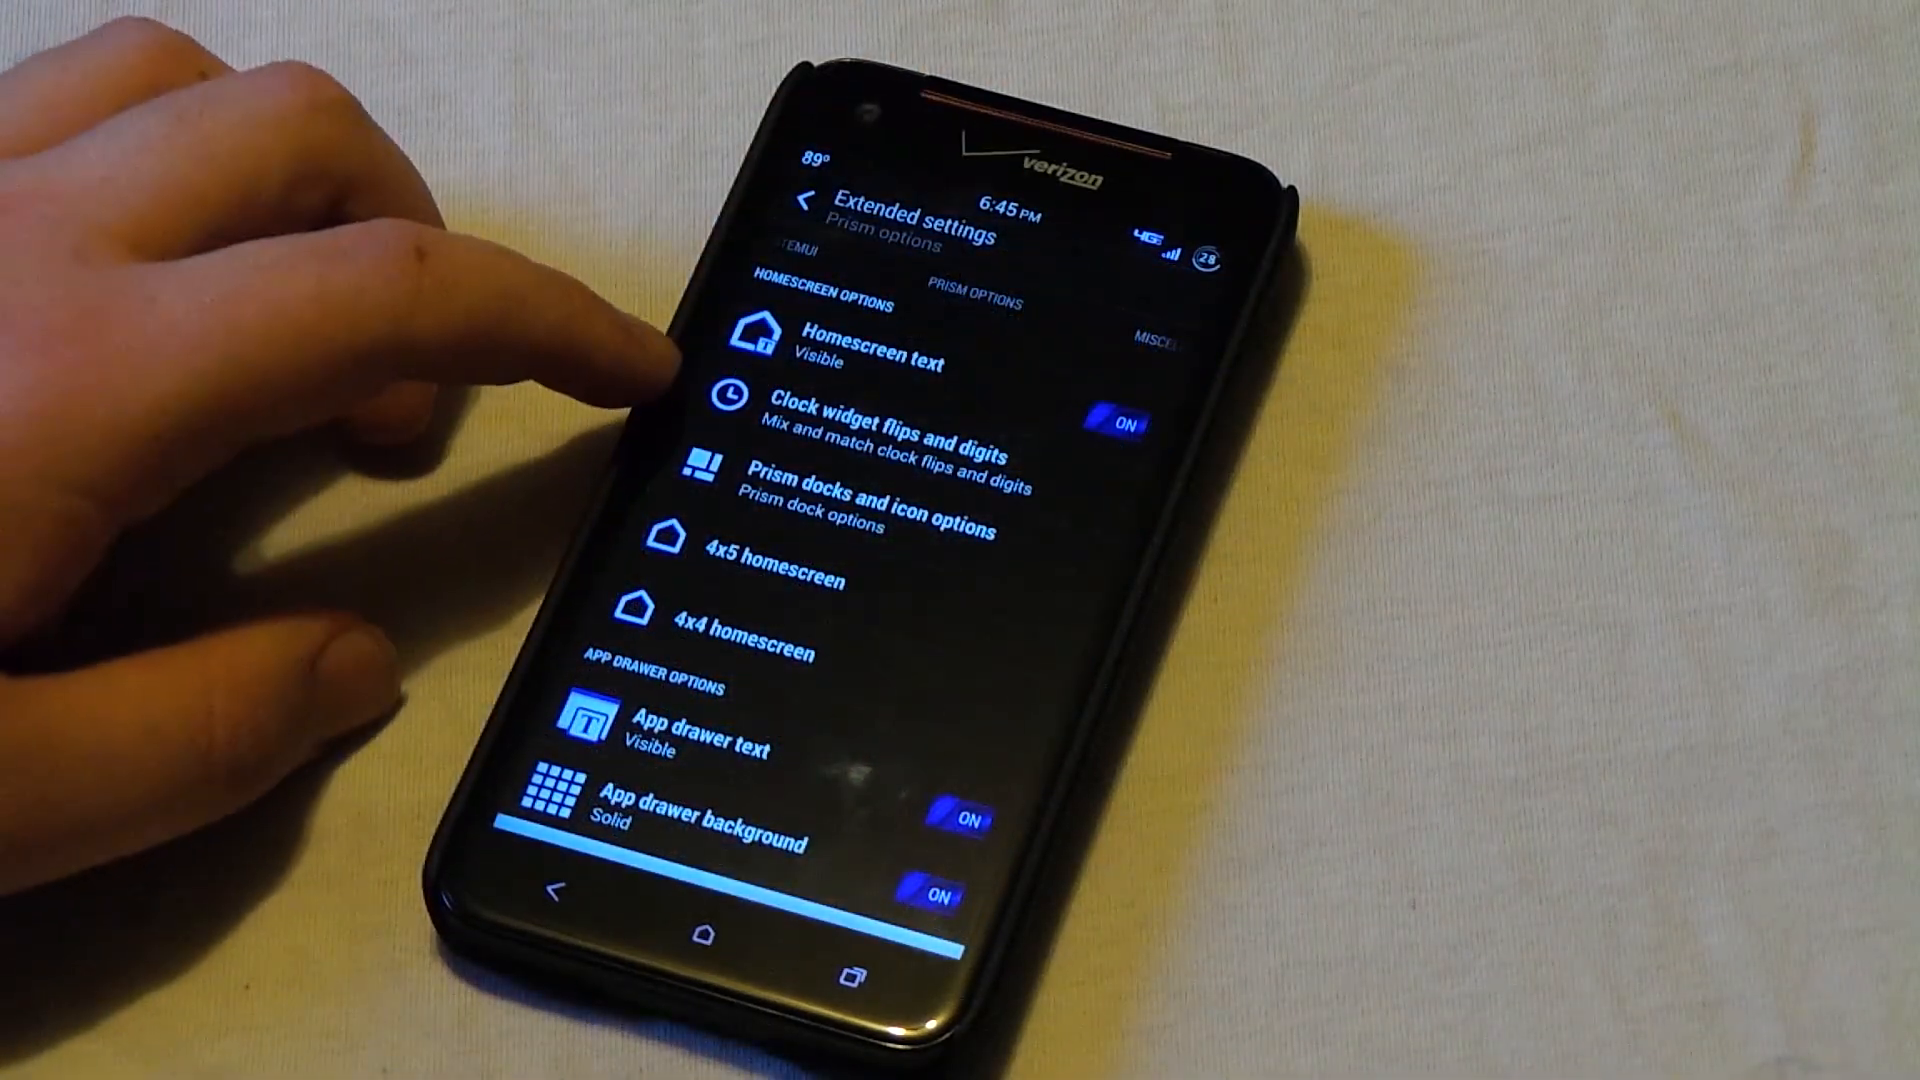
Show the Prism options page listing homescreen and app drawer settings.
click(890, 408)
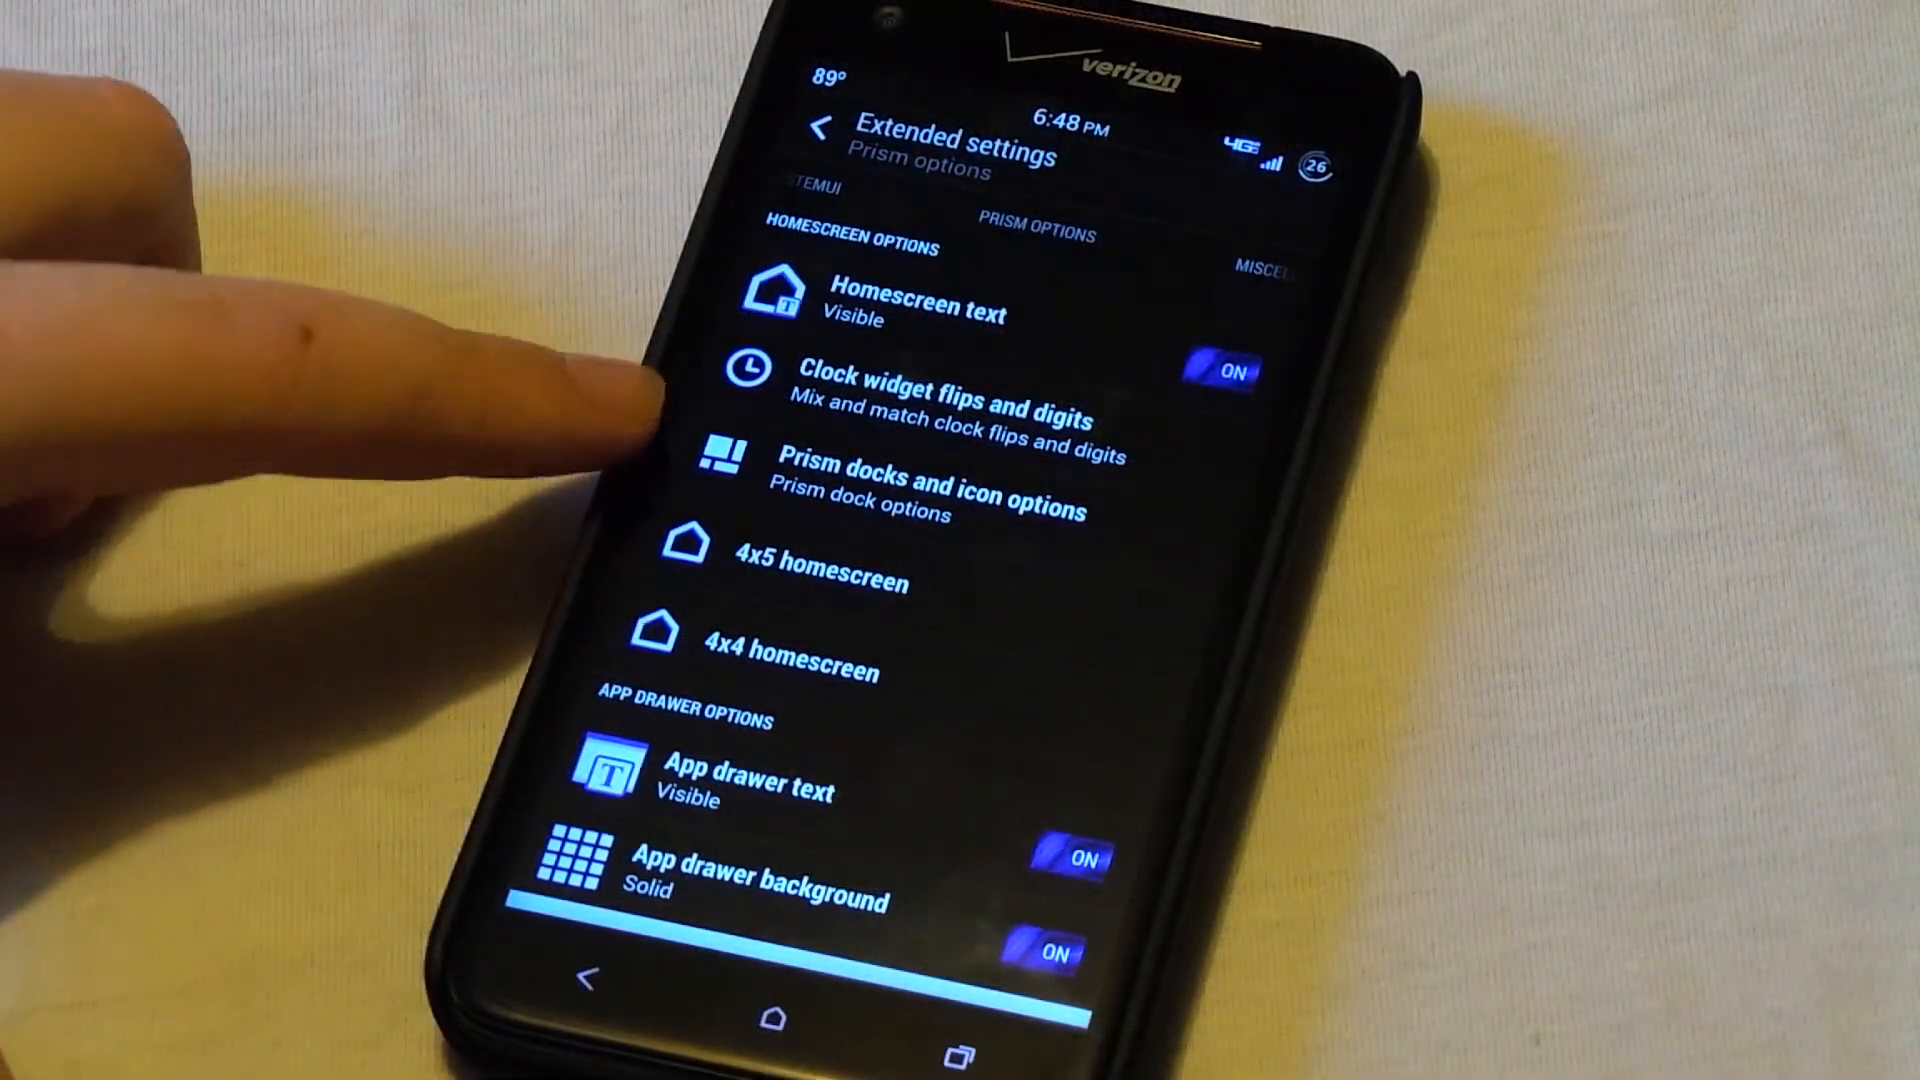
click(926, 487)
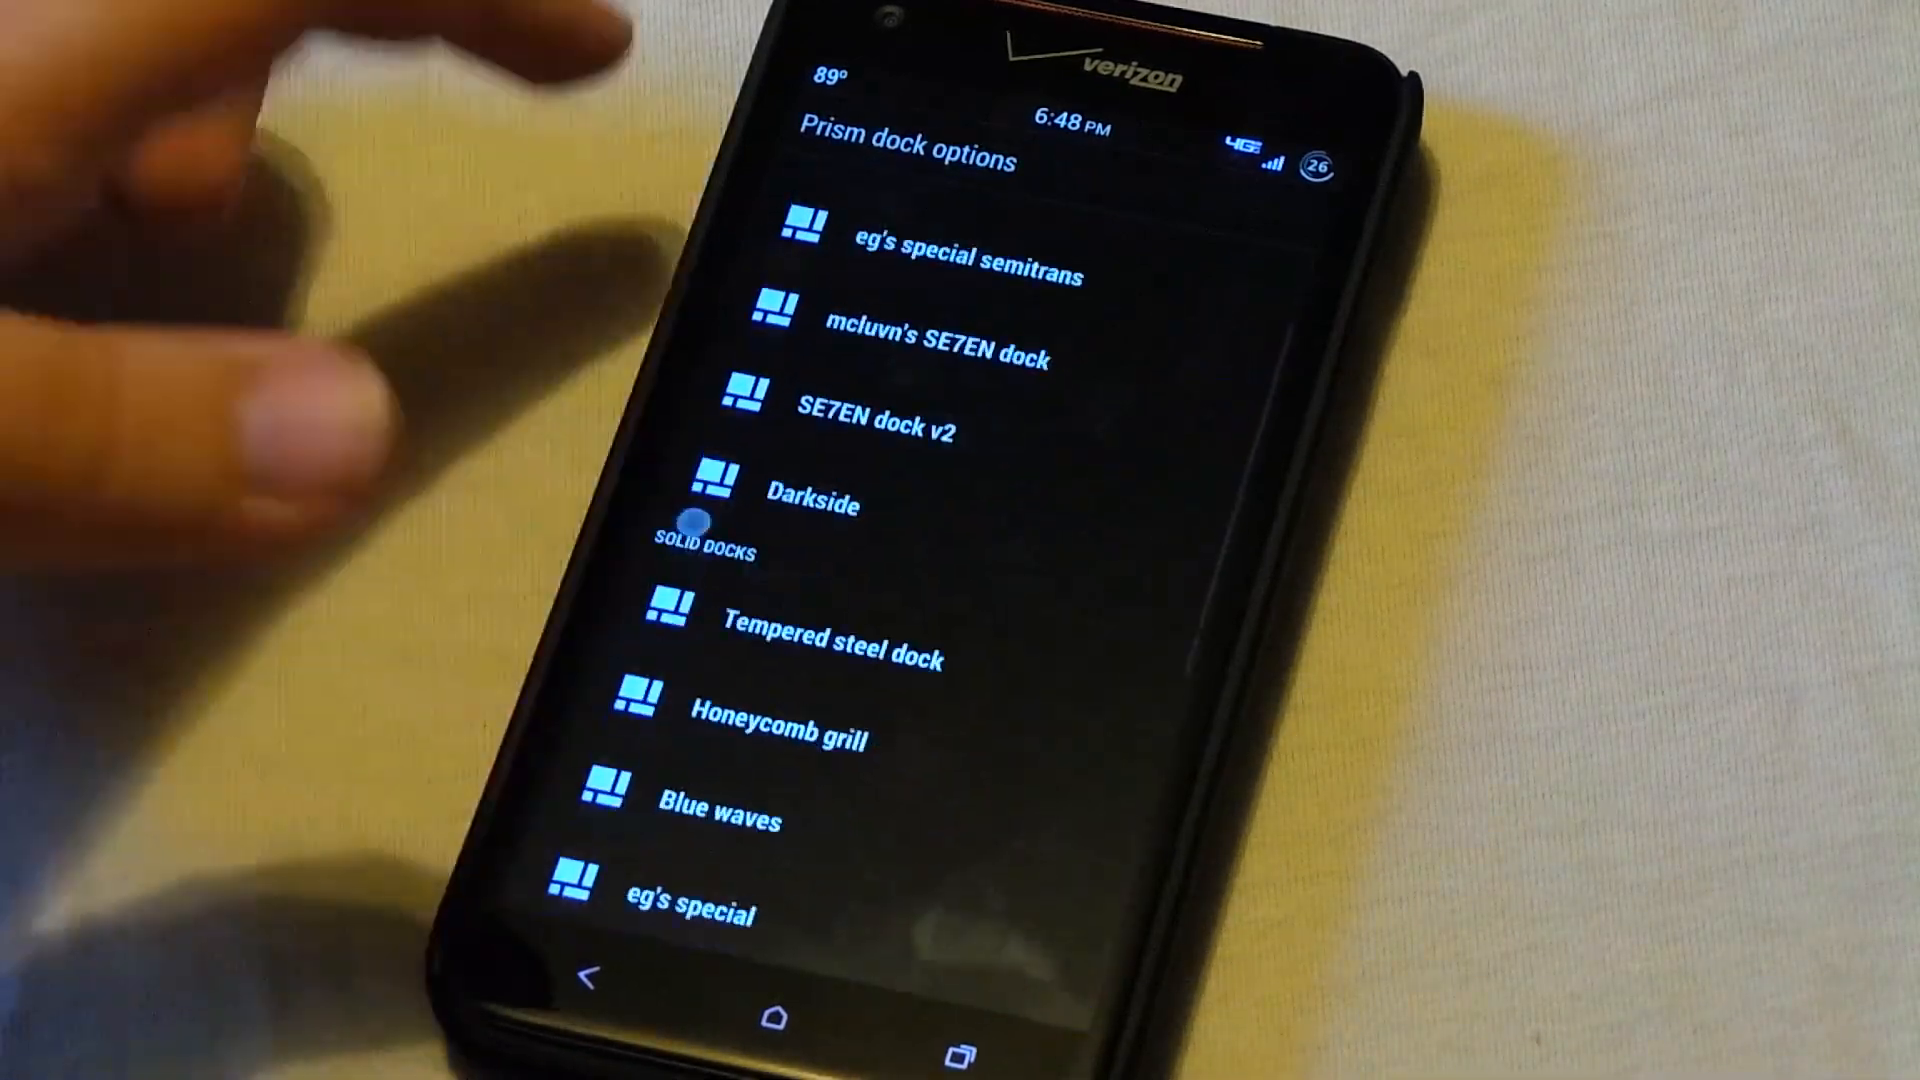
scroll(down, 3)
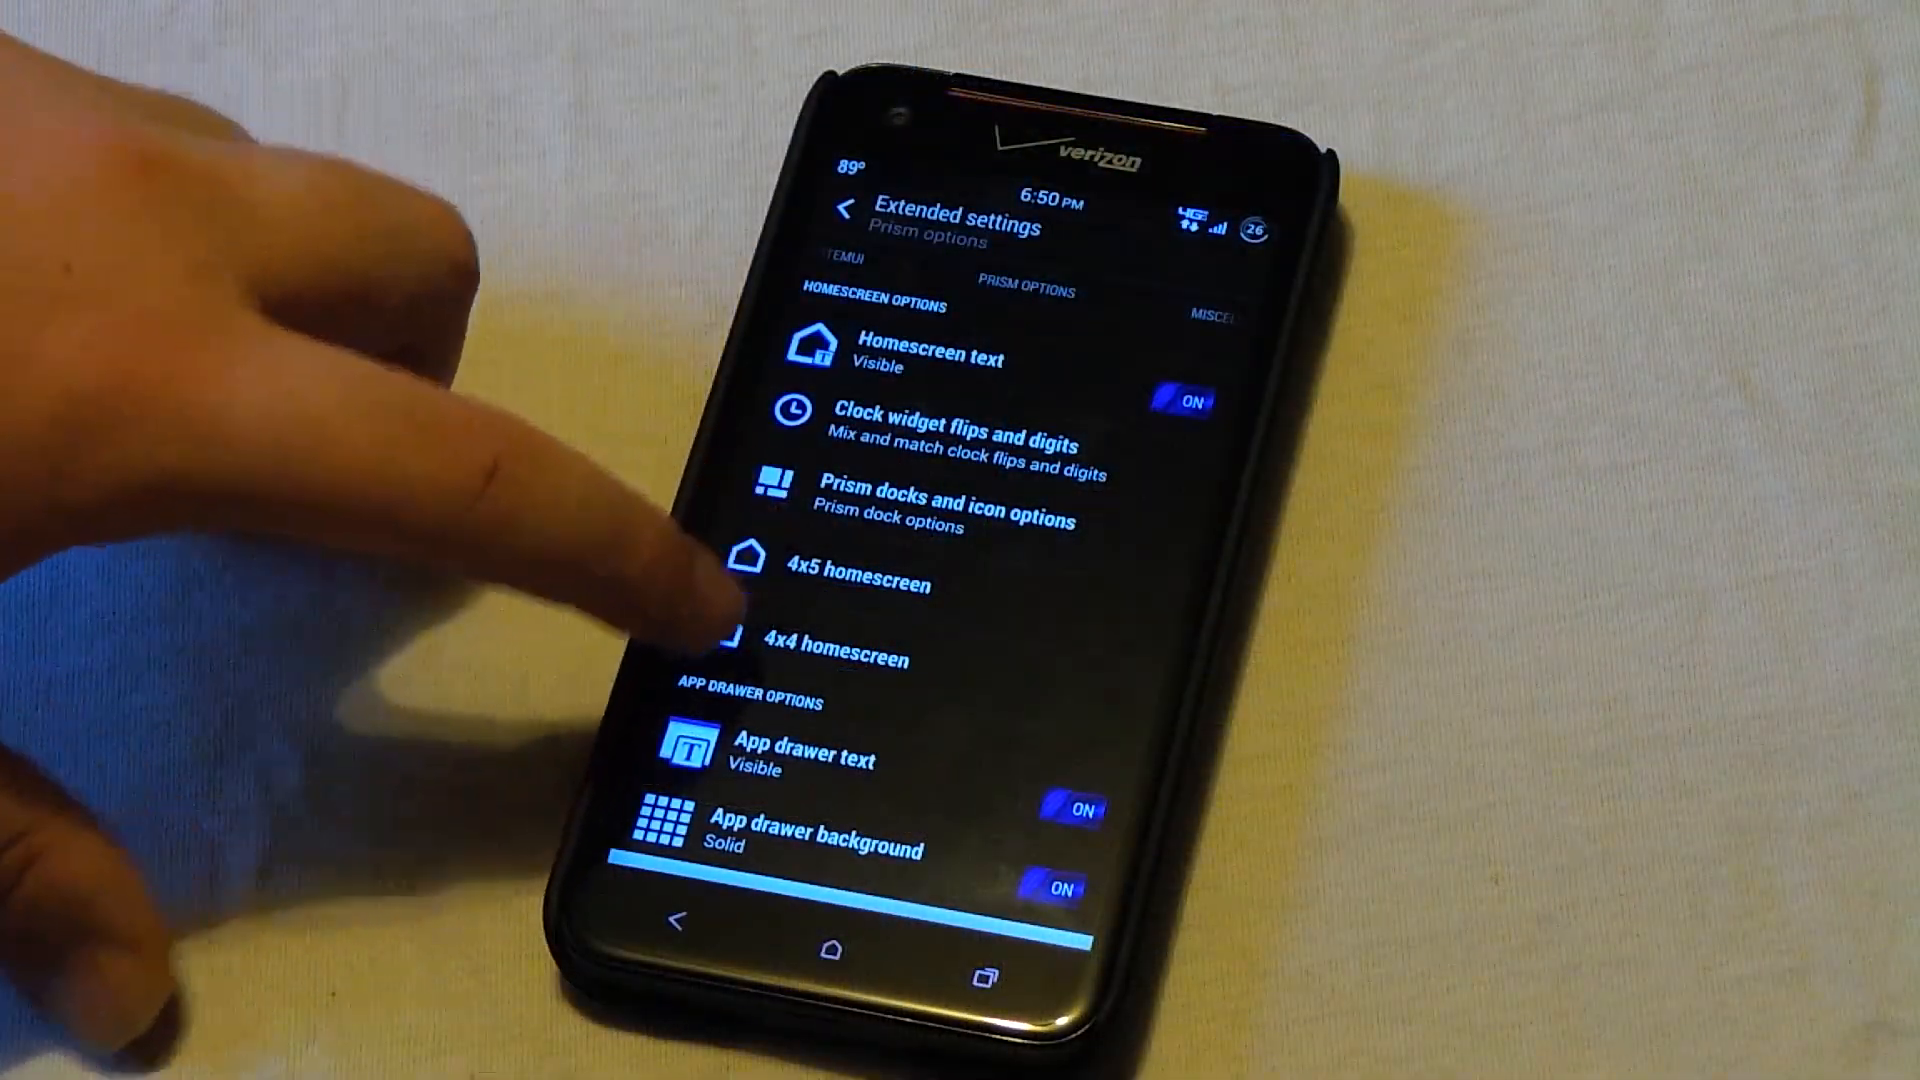
click(861, 582)
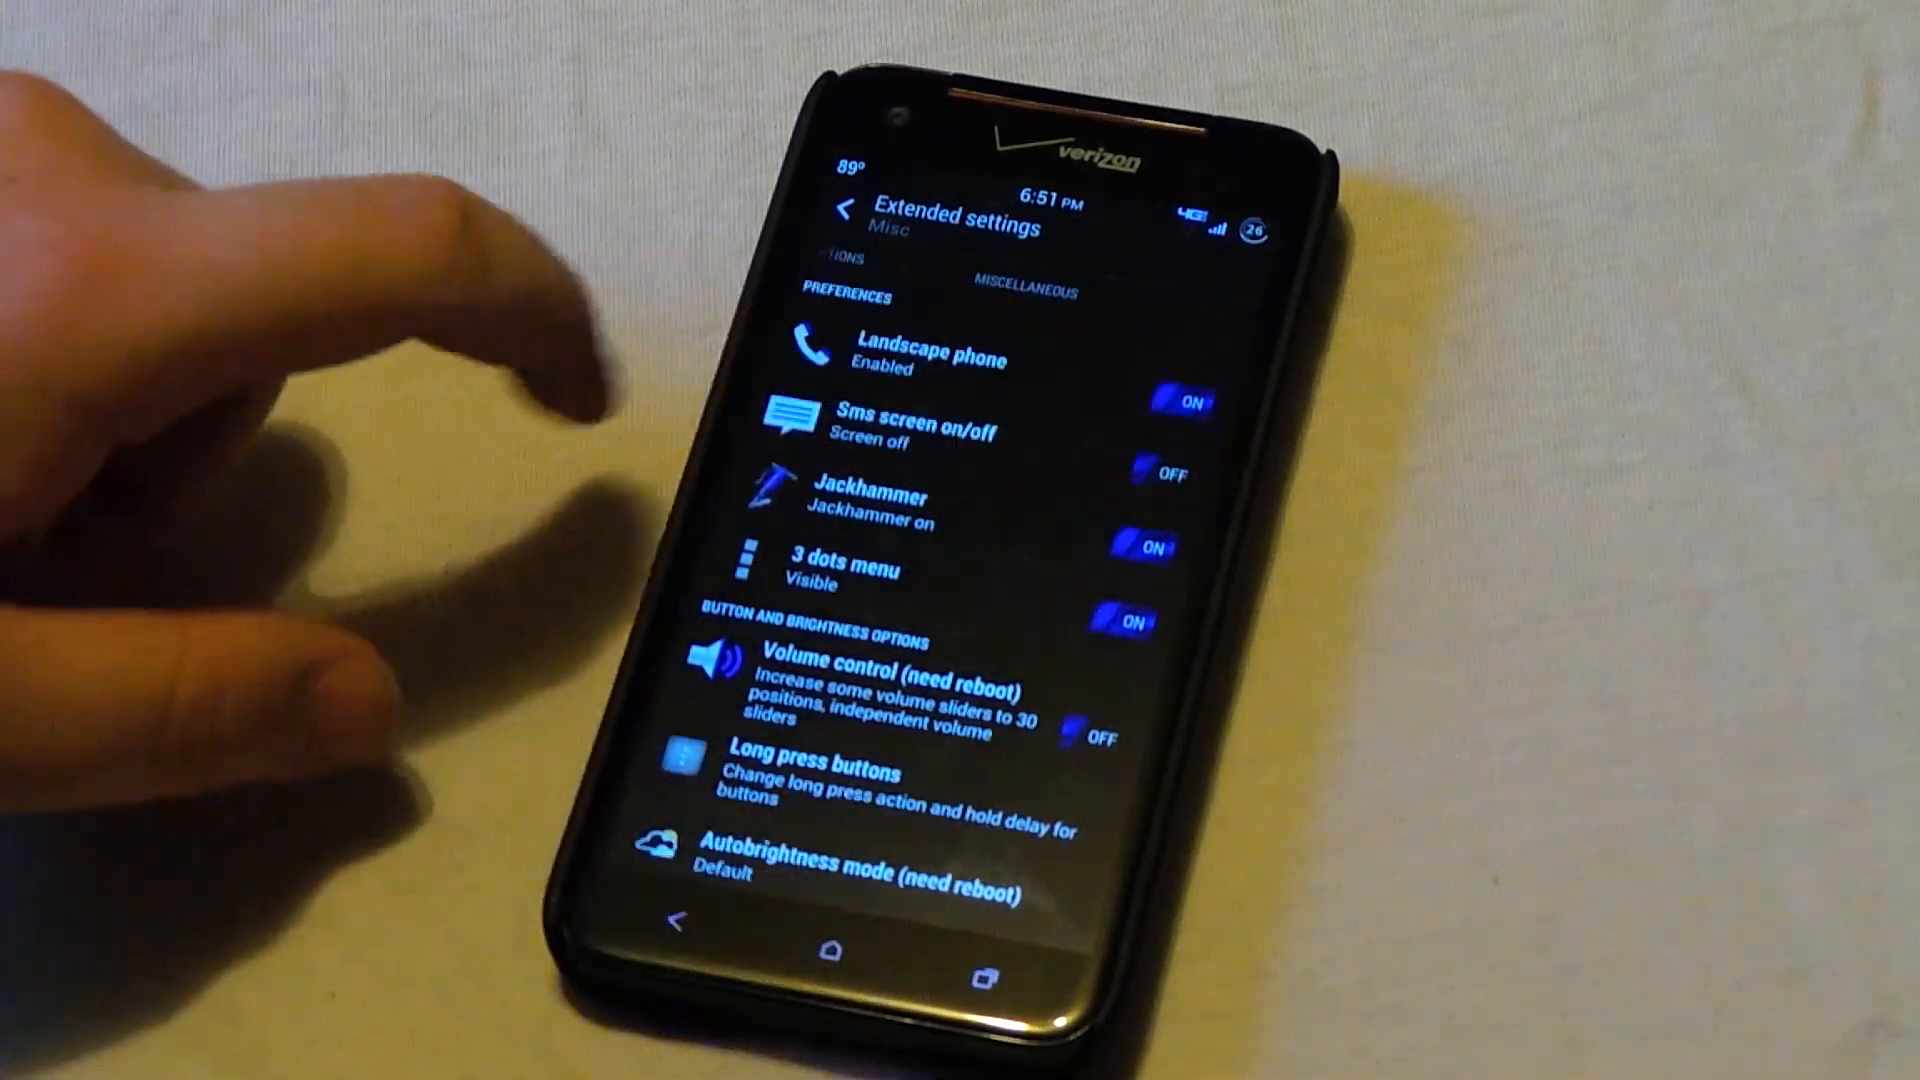
Scroll down the Misc page to reach the Long press buttons option.
scroll(down, 3)
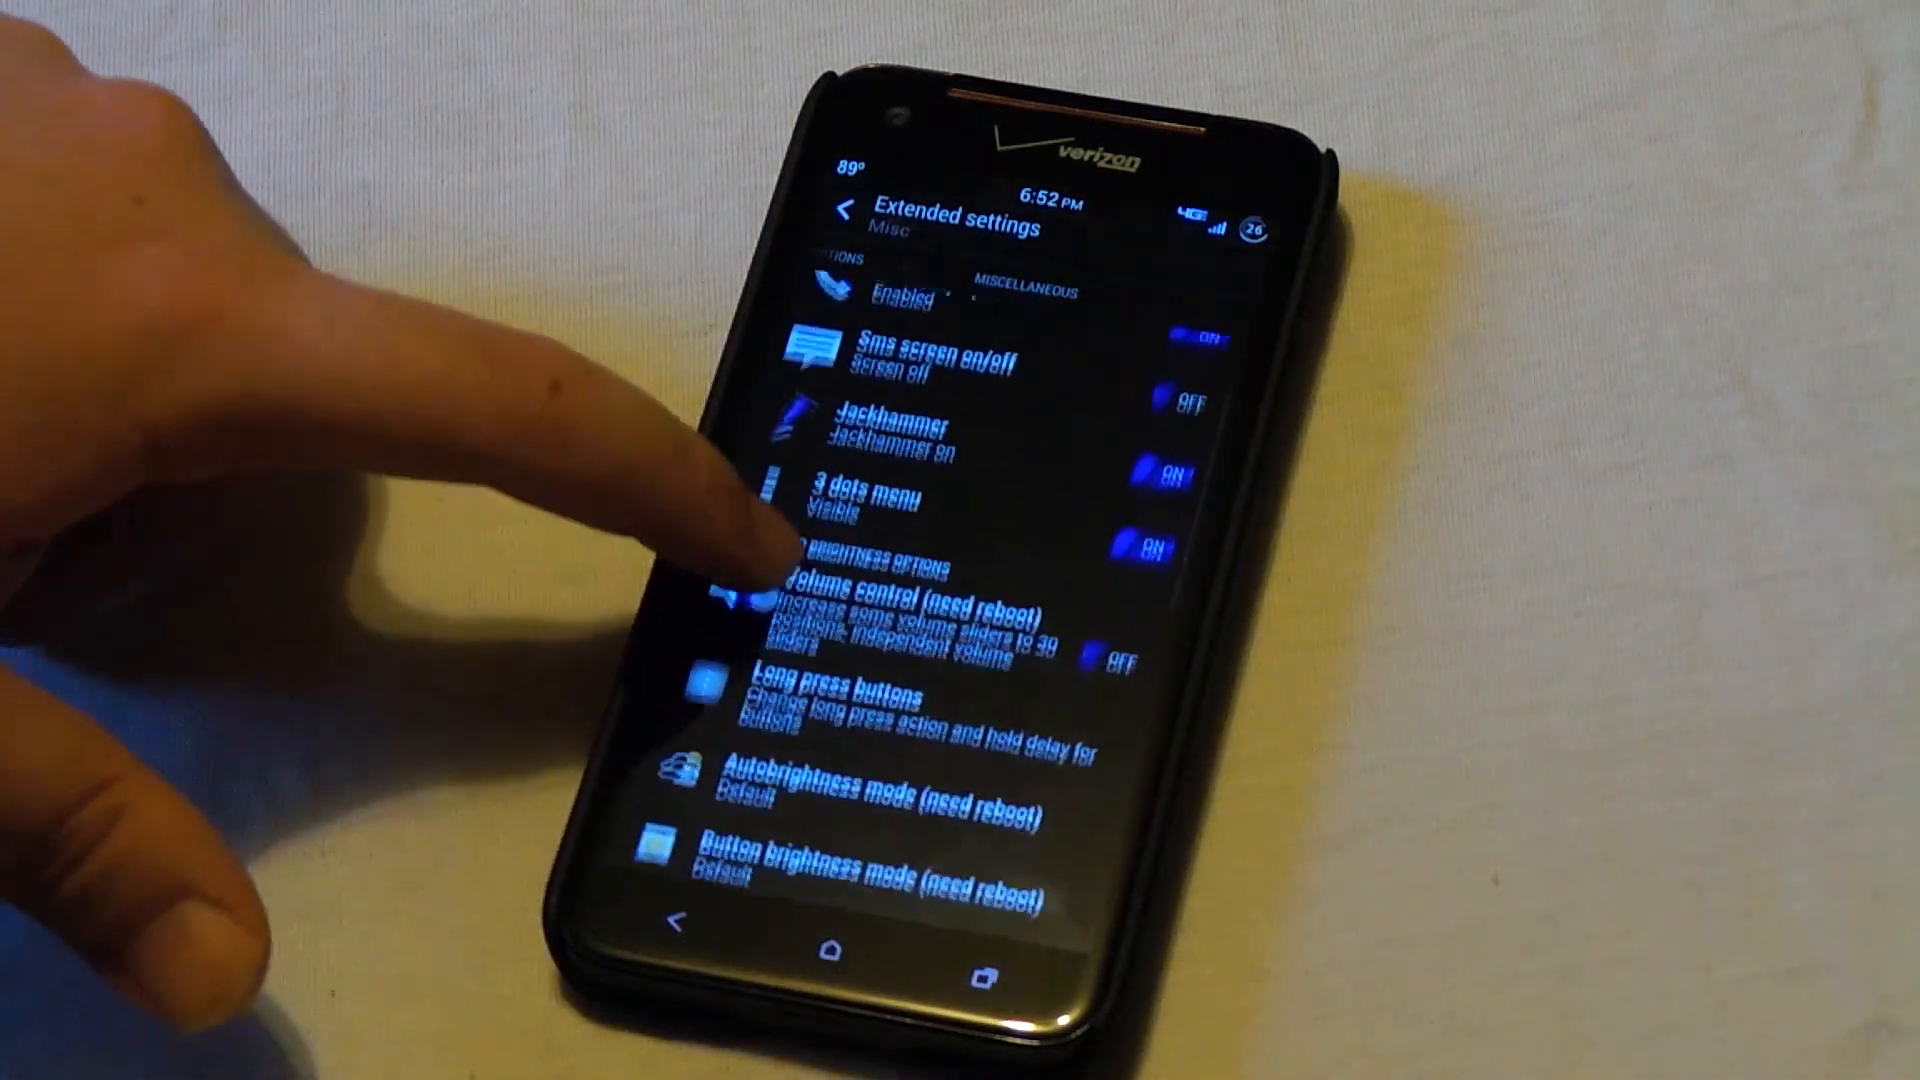
scroll(down, 3)
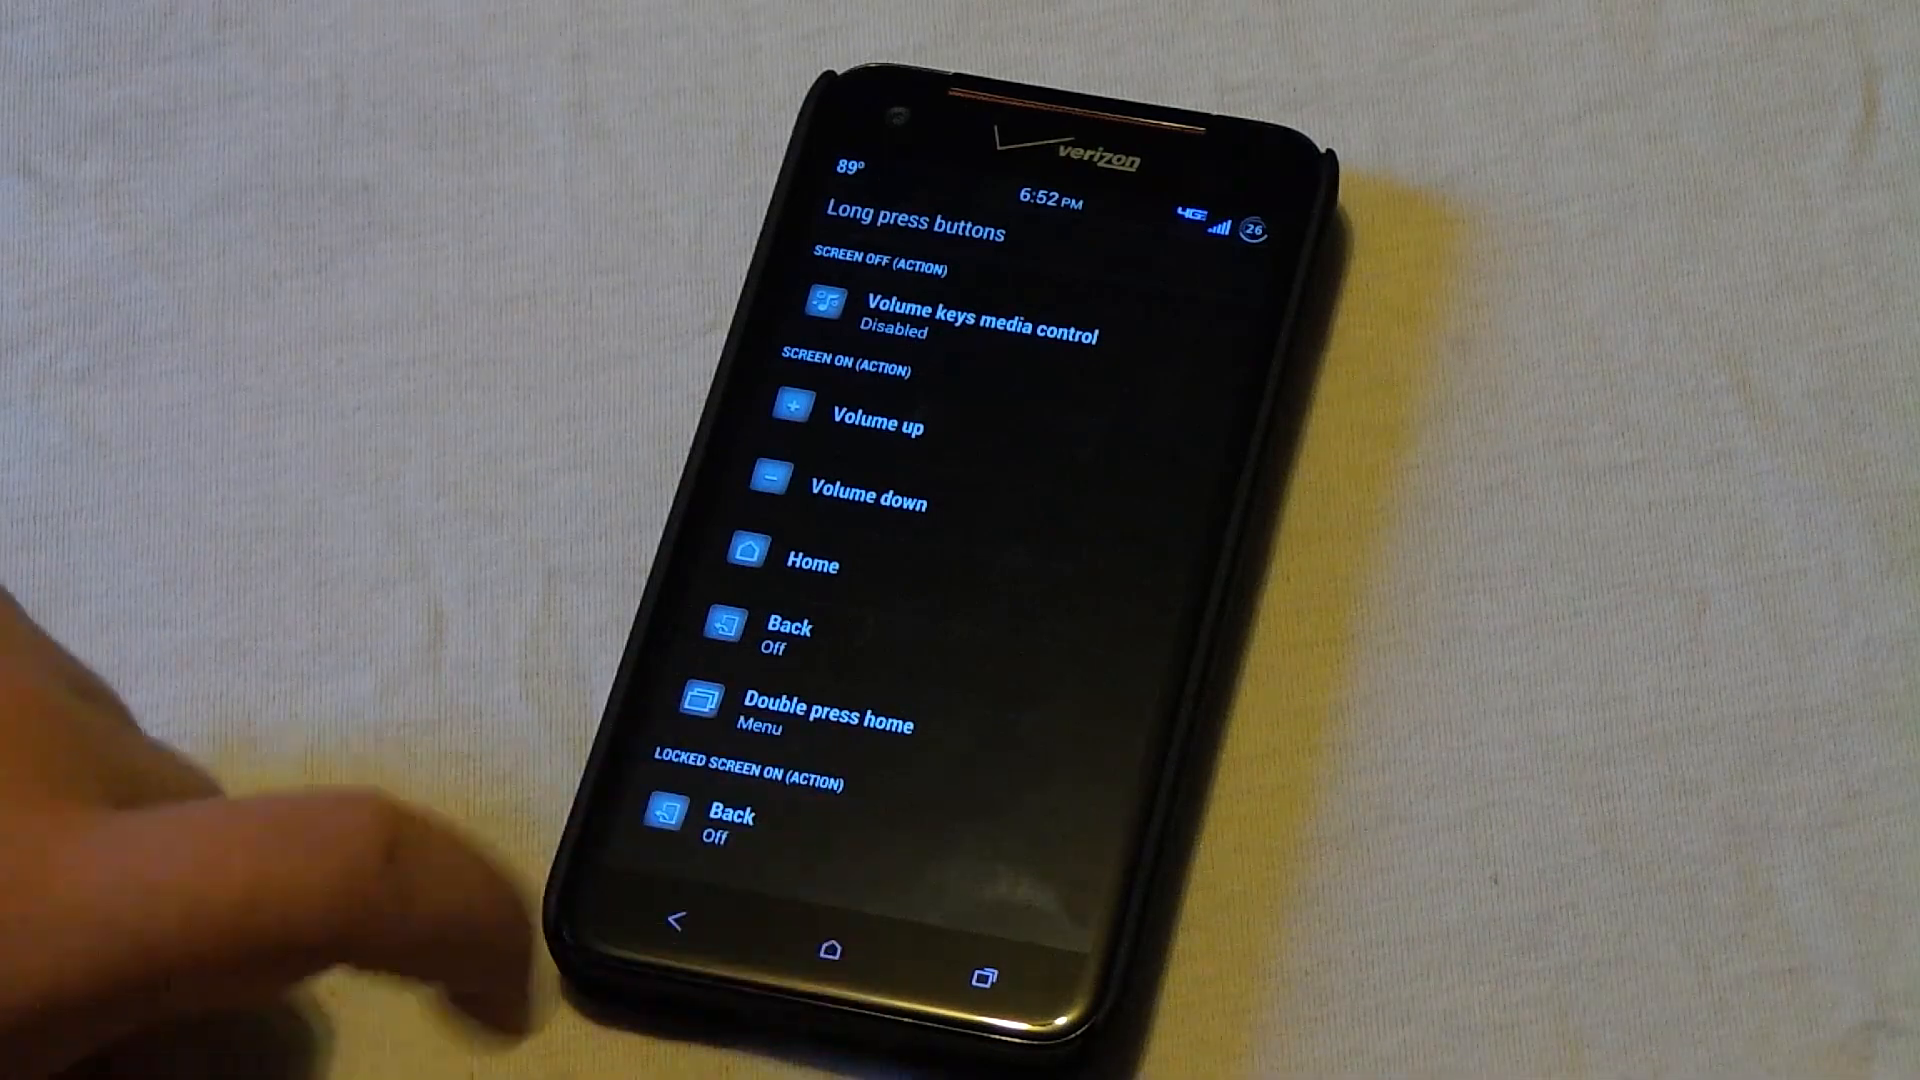
Scroll through the screen-off, screen-on and locked-screen long press actions.
scroll(down, 3)
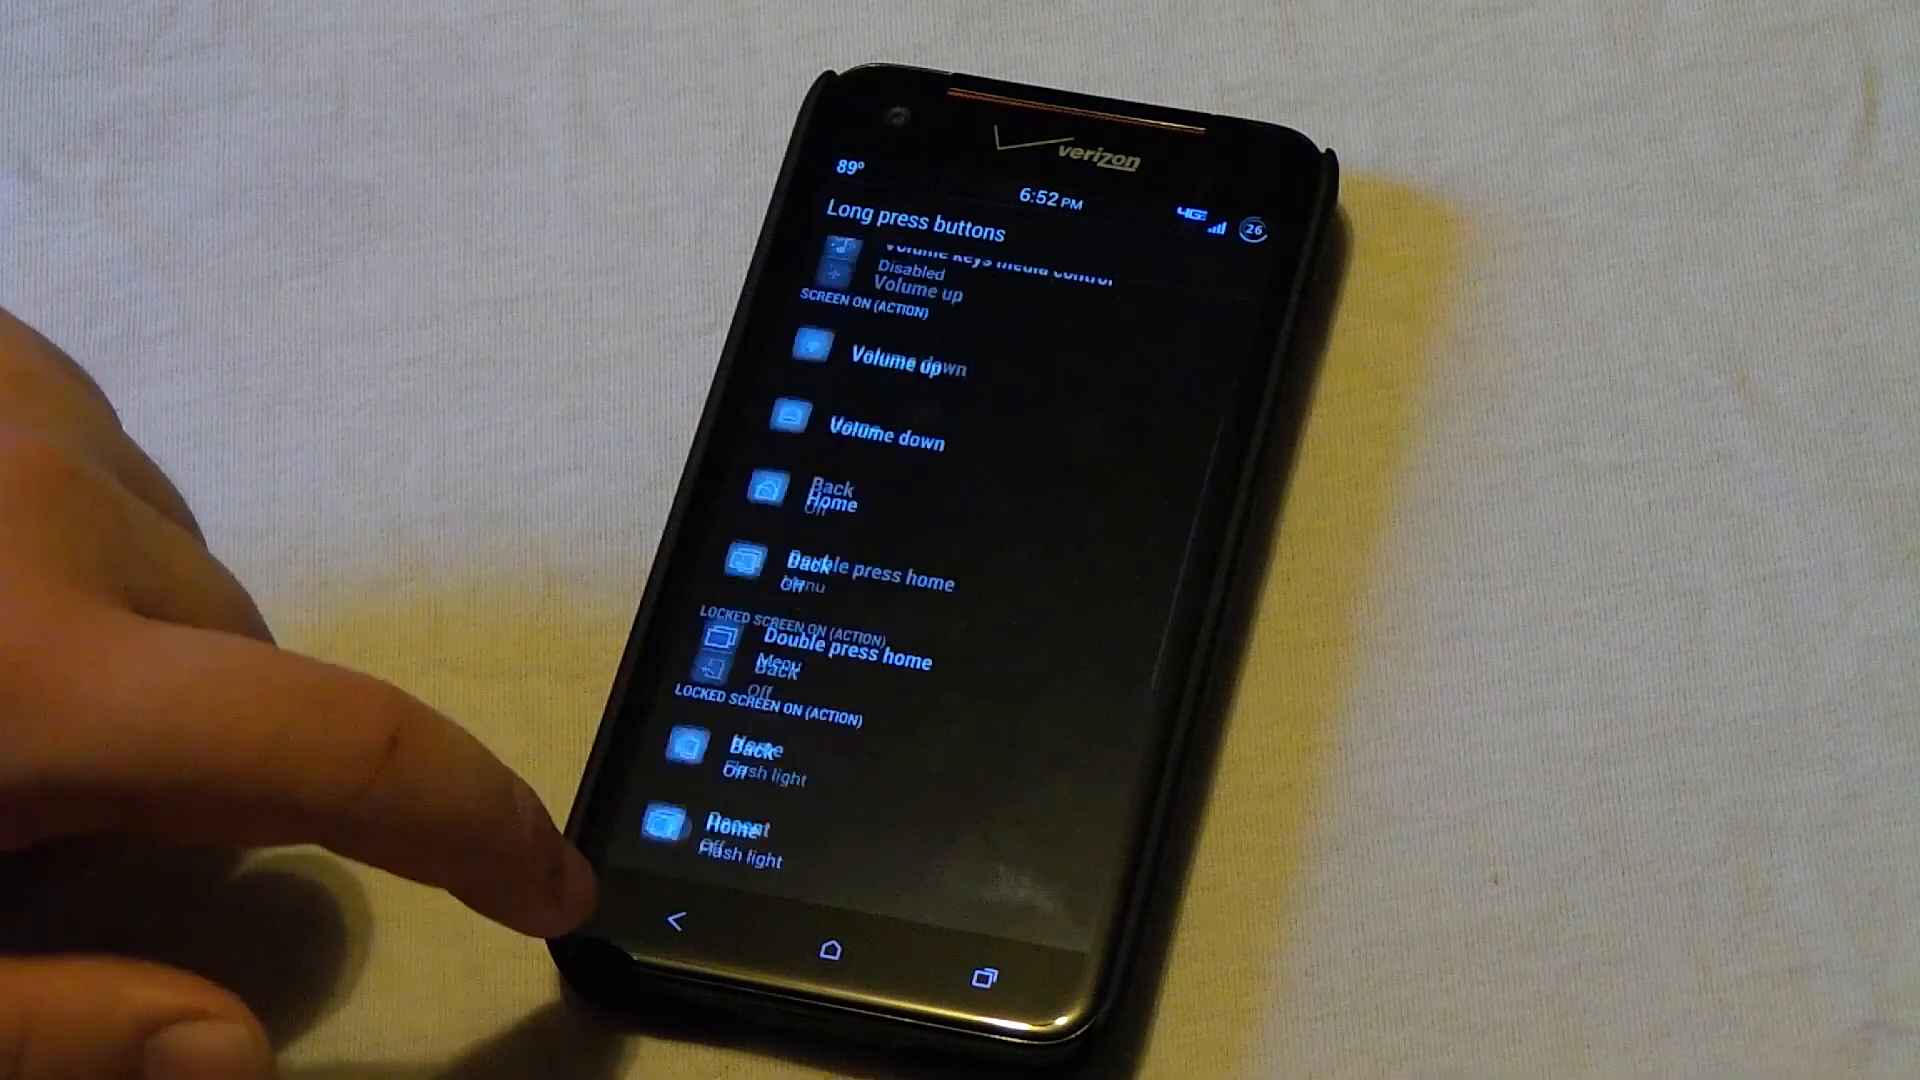
scroll(down, 3)
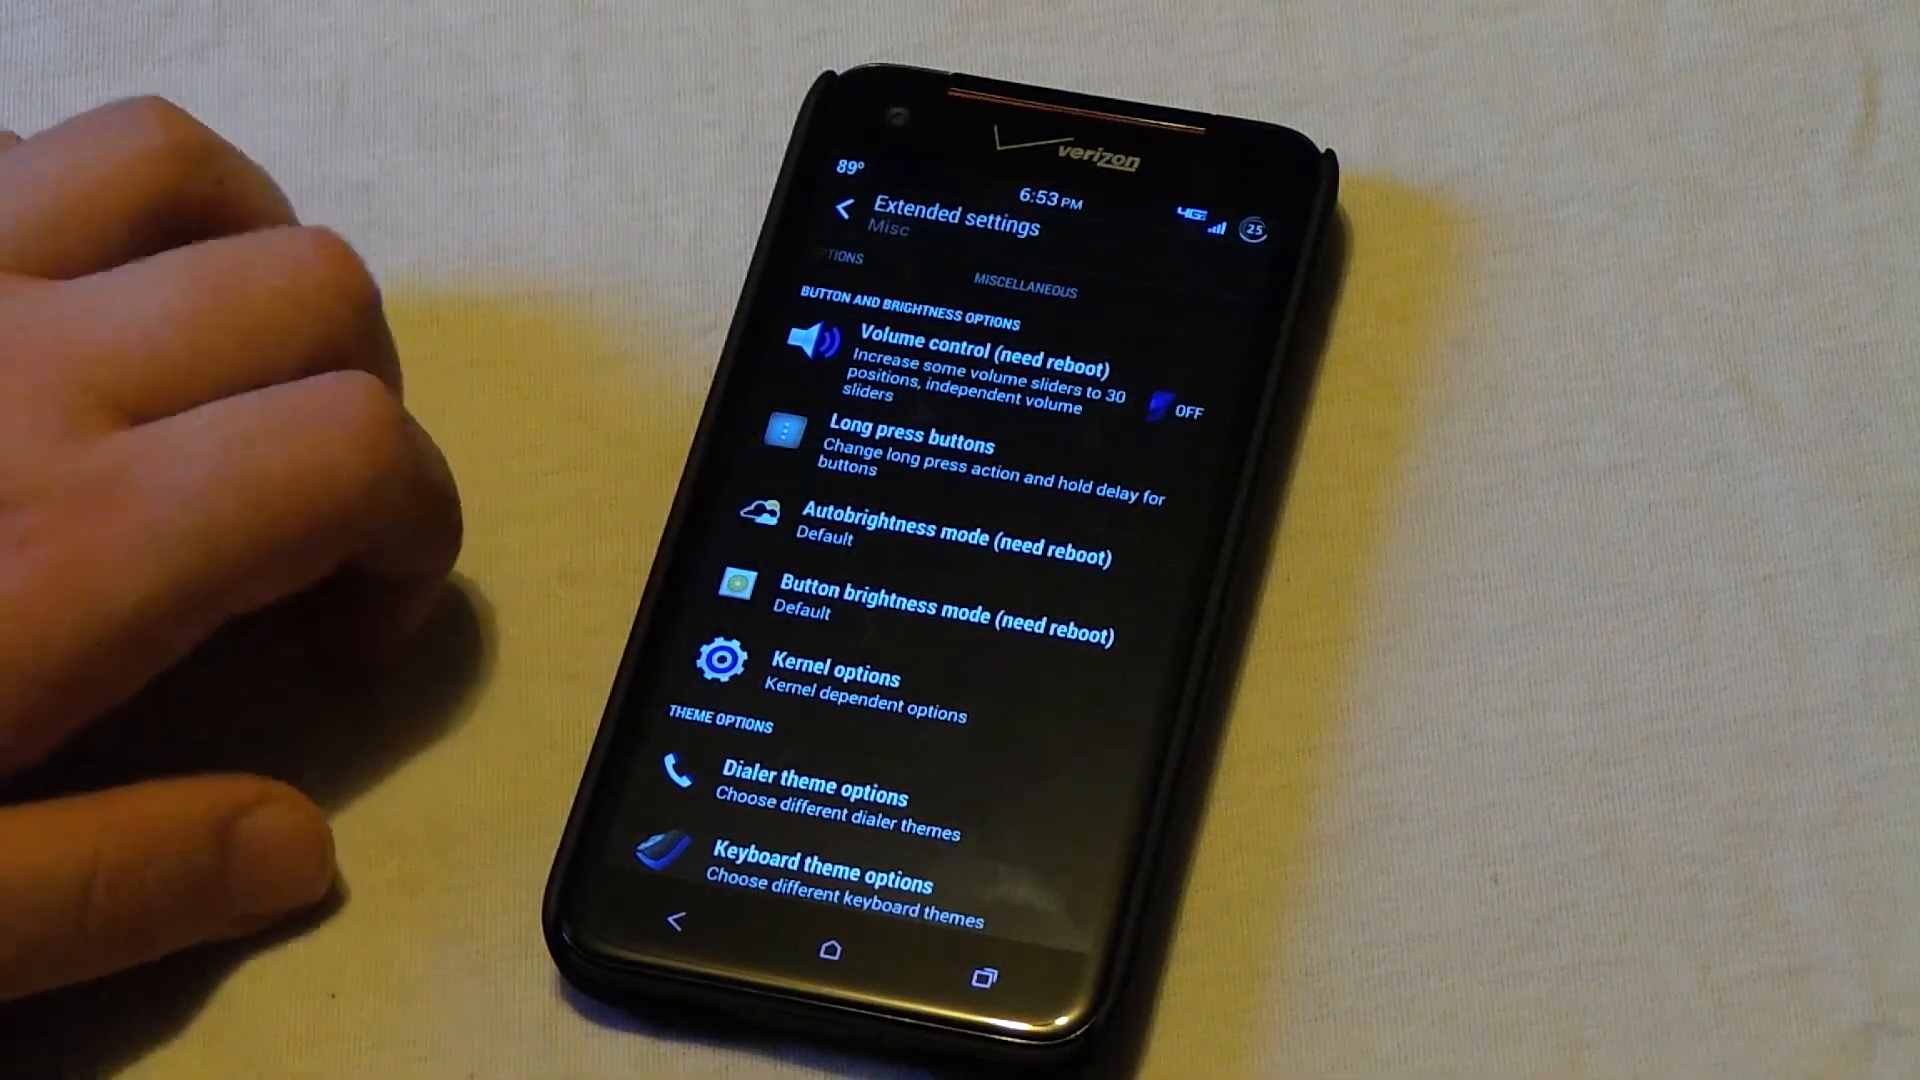
Browse the Misc options and Kernel options, then go to the home screen.
click(955, 527)
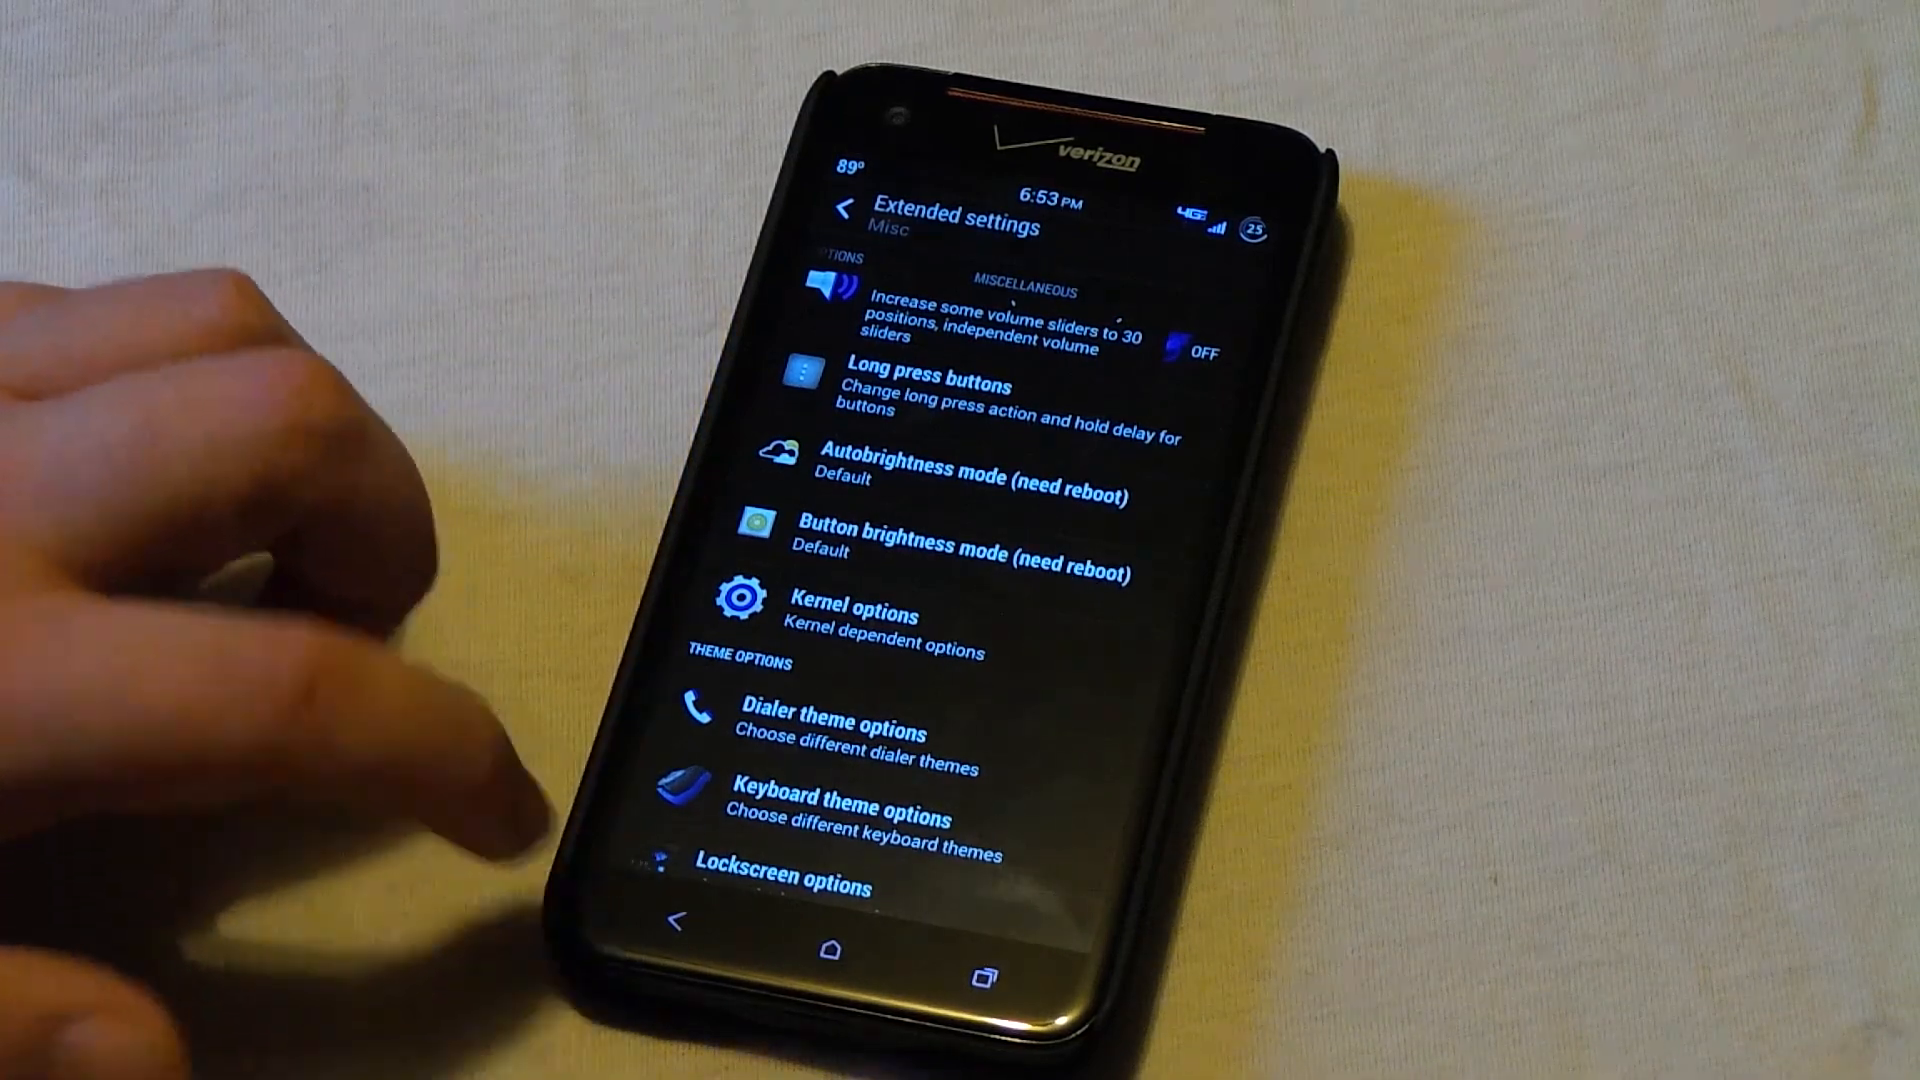
scroll(down, 3)
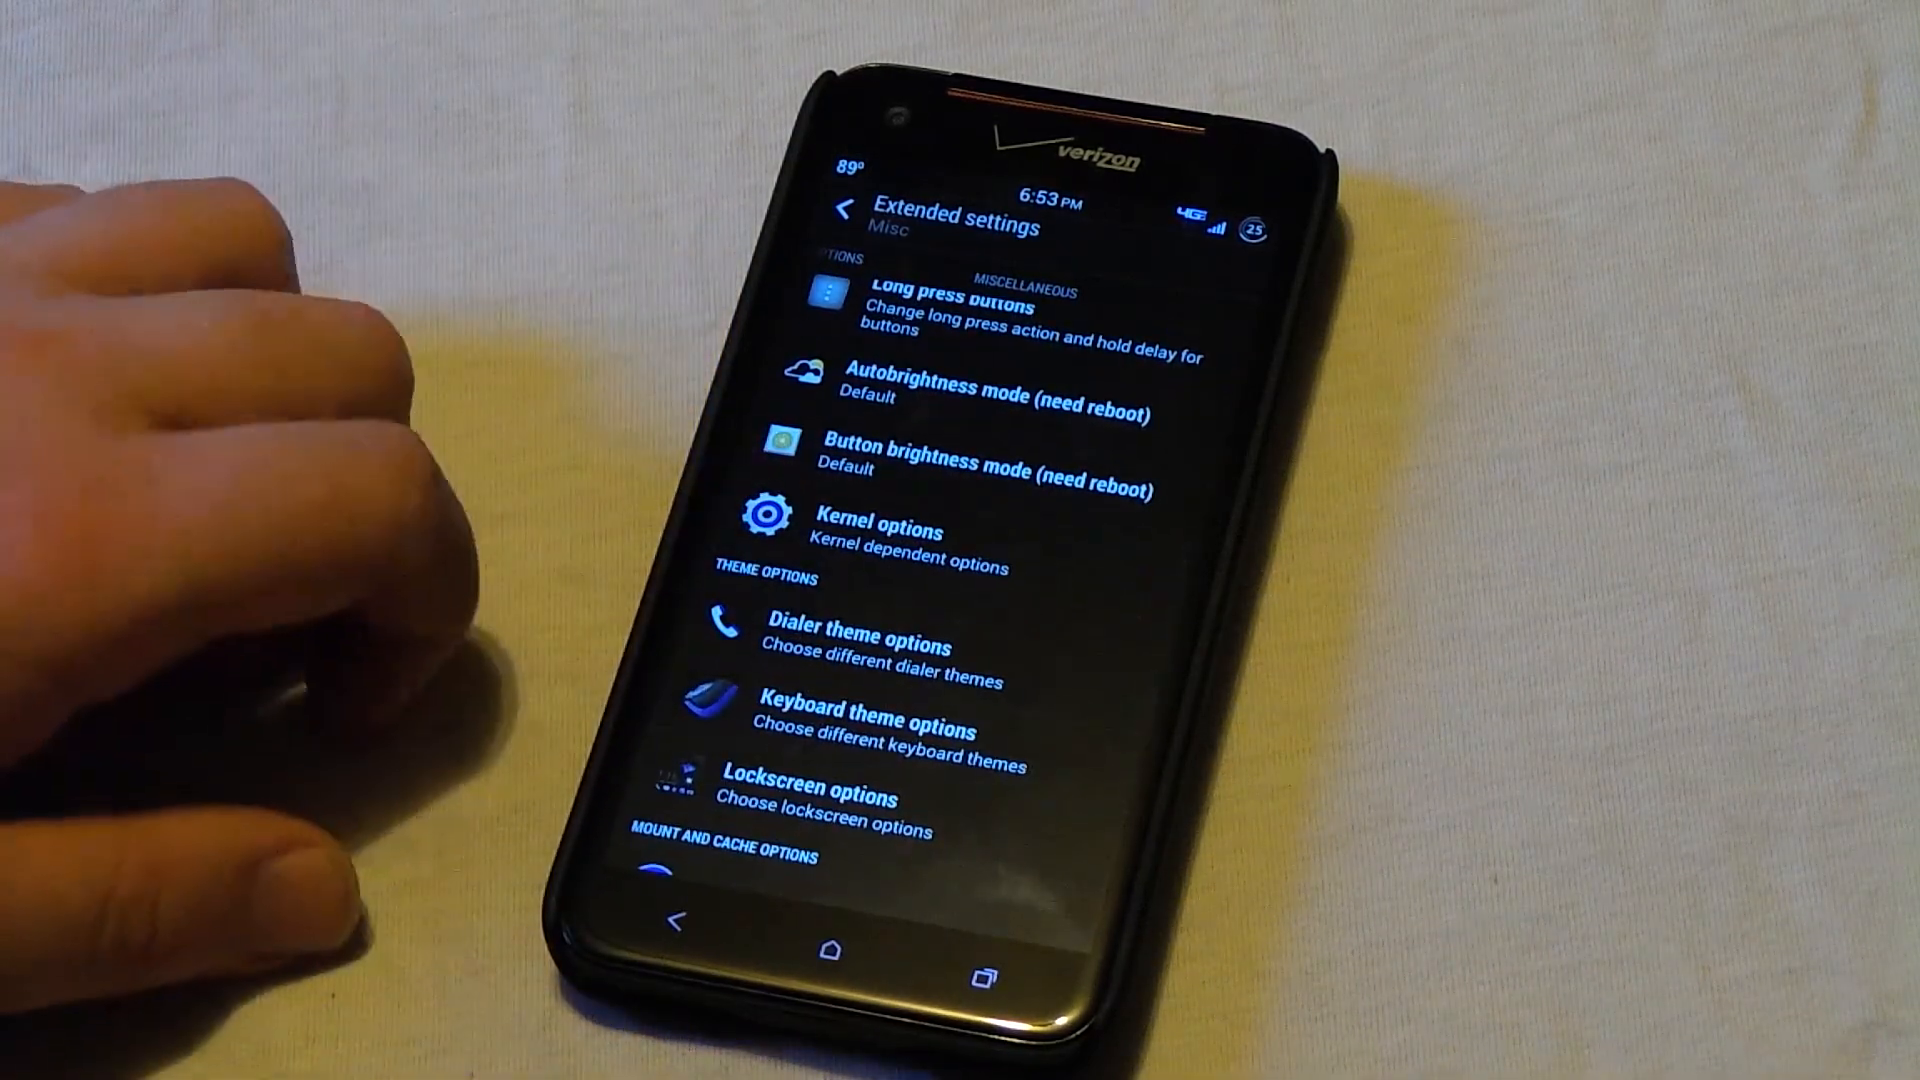
click(878, 533)
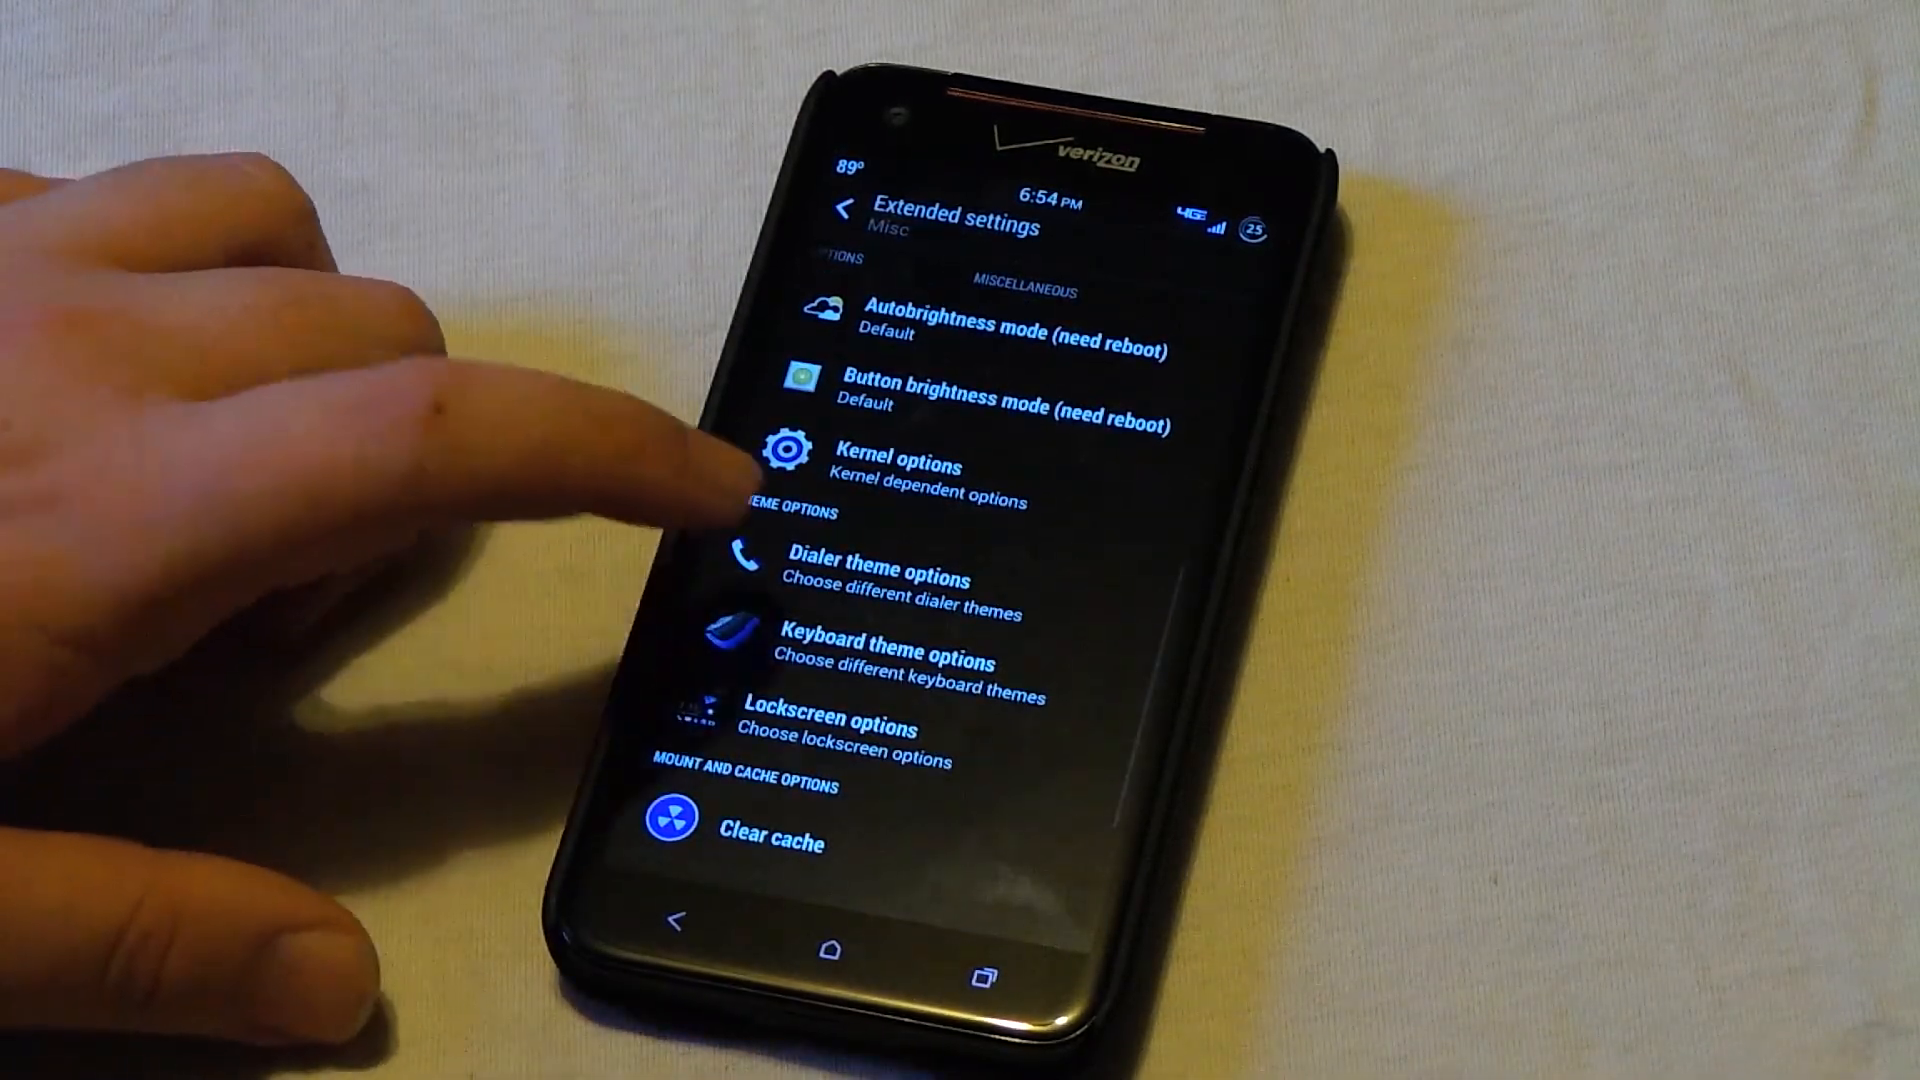
click(878, 579)
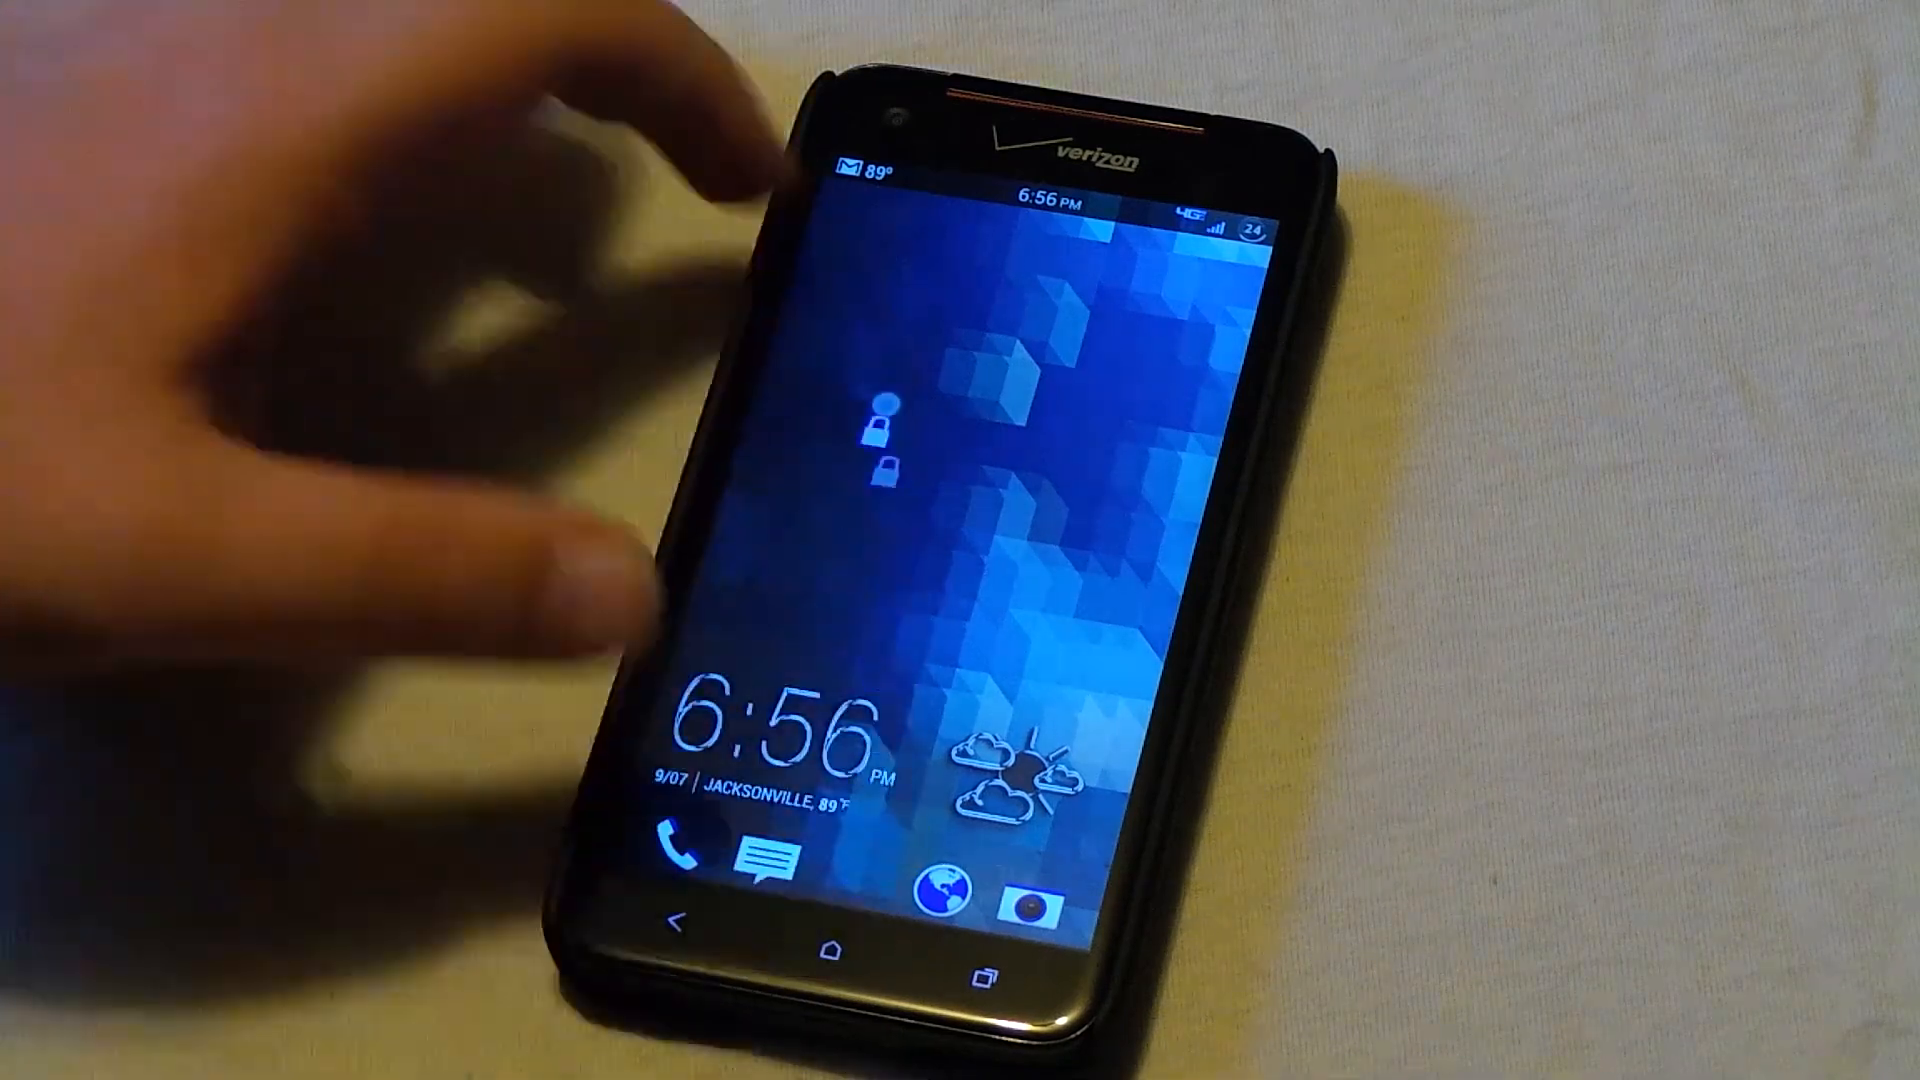
Return to Misc settings and choose Mount under mount and cache options.
click(931, 394)
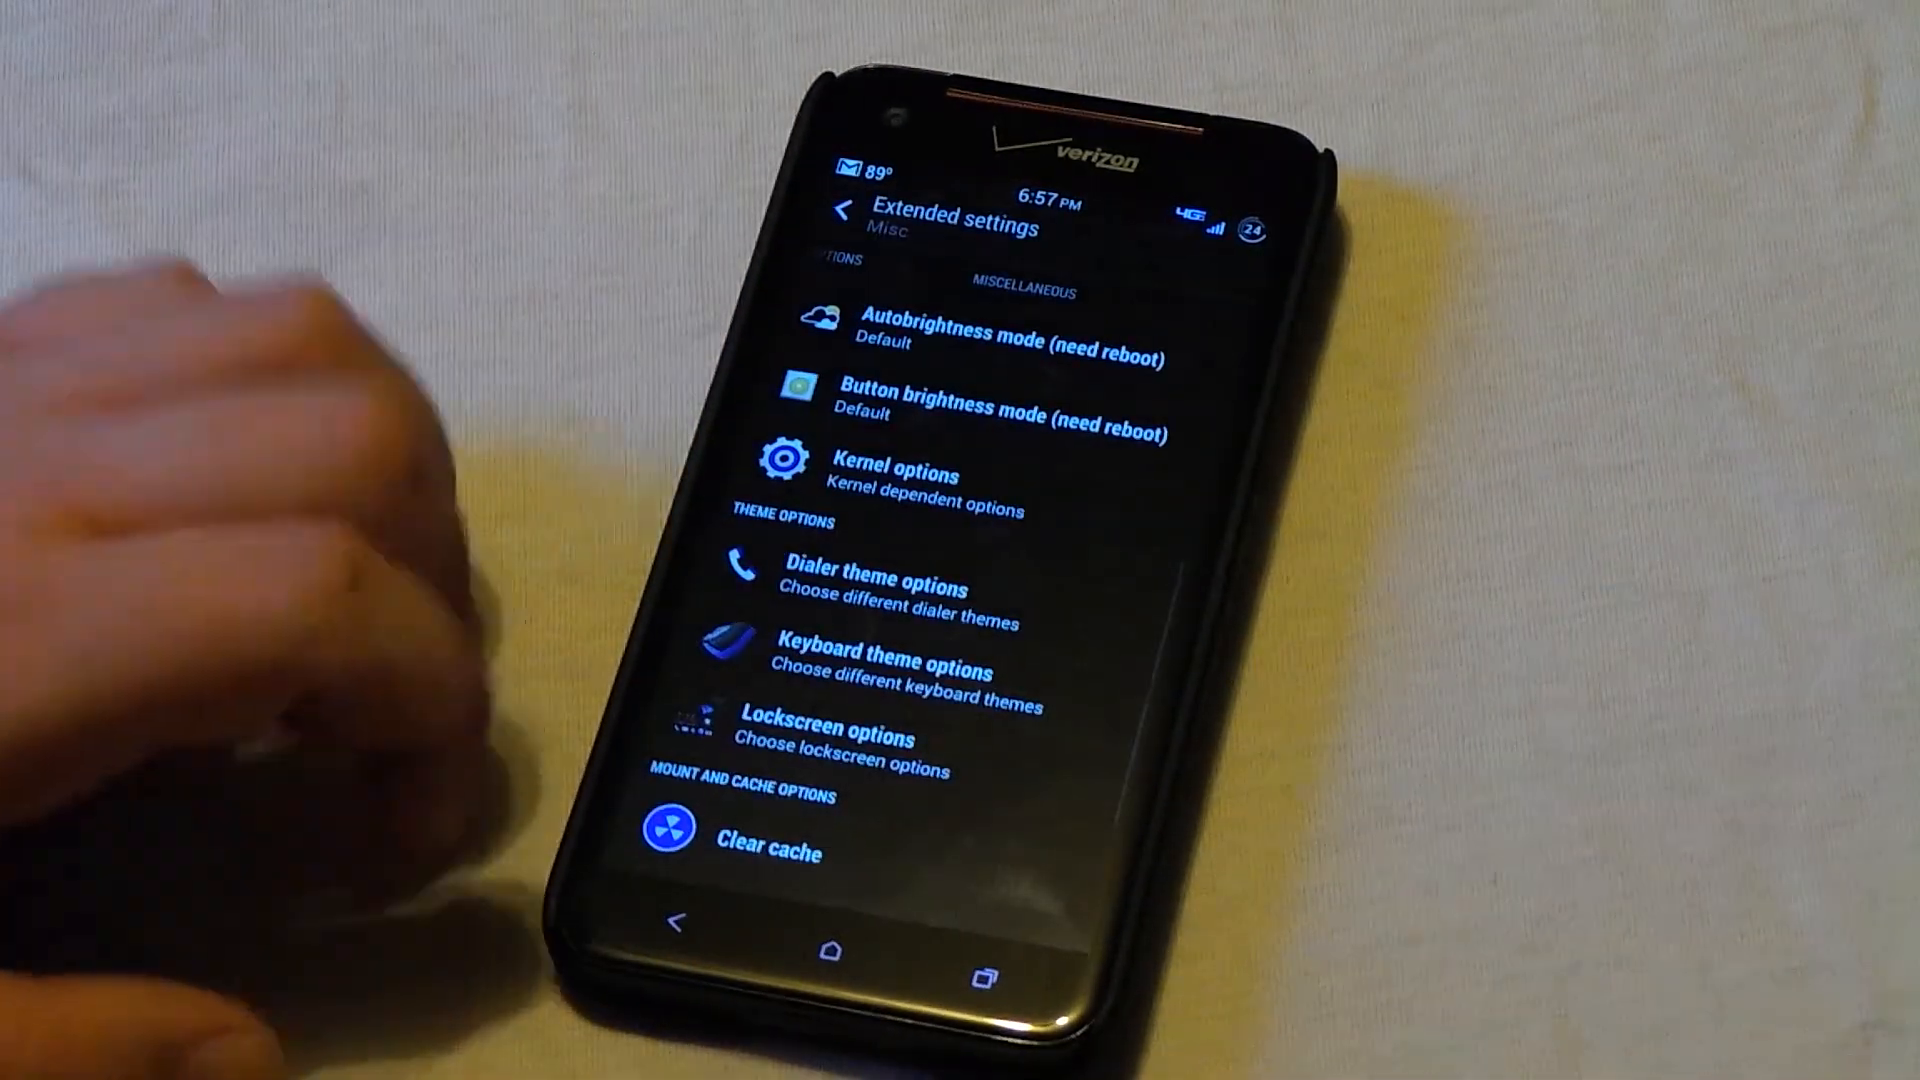
scroll(down, 3)
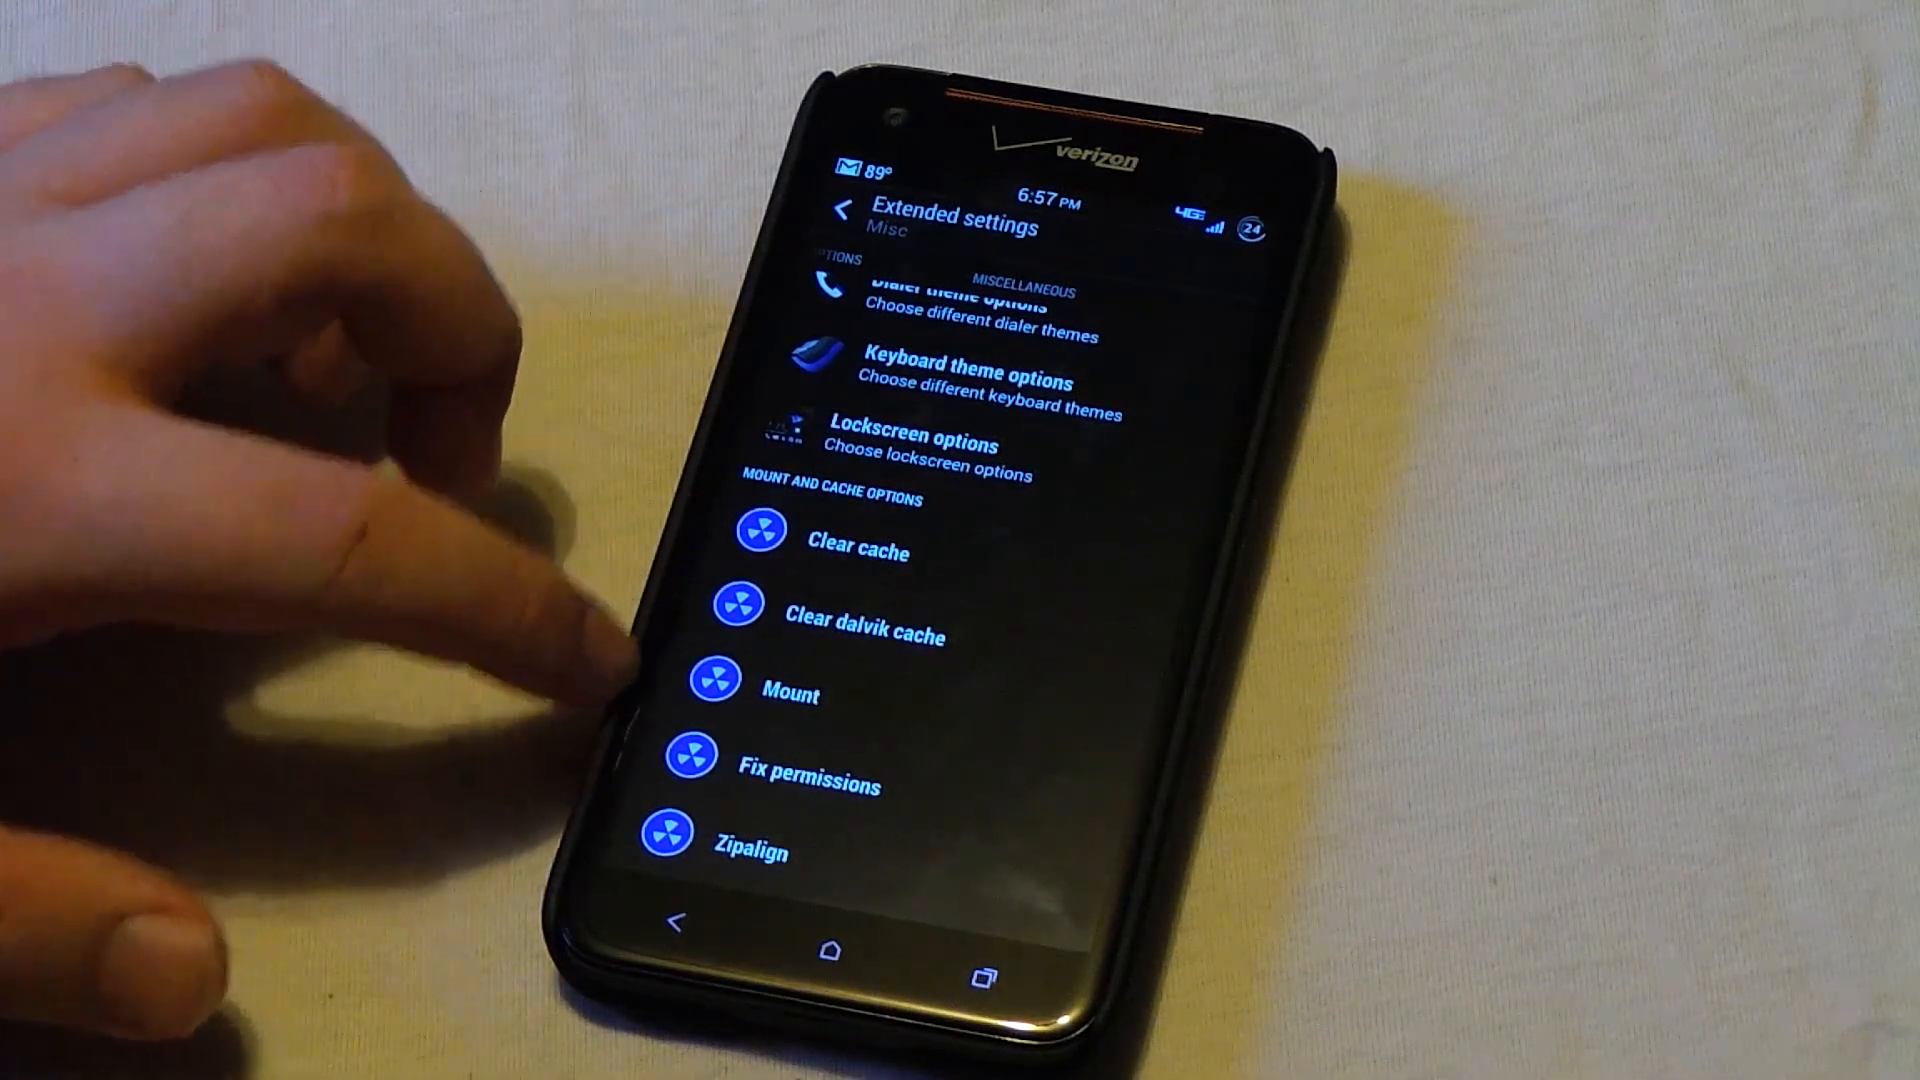
click(789, 693)
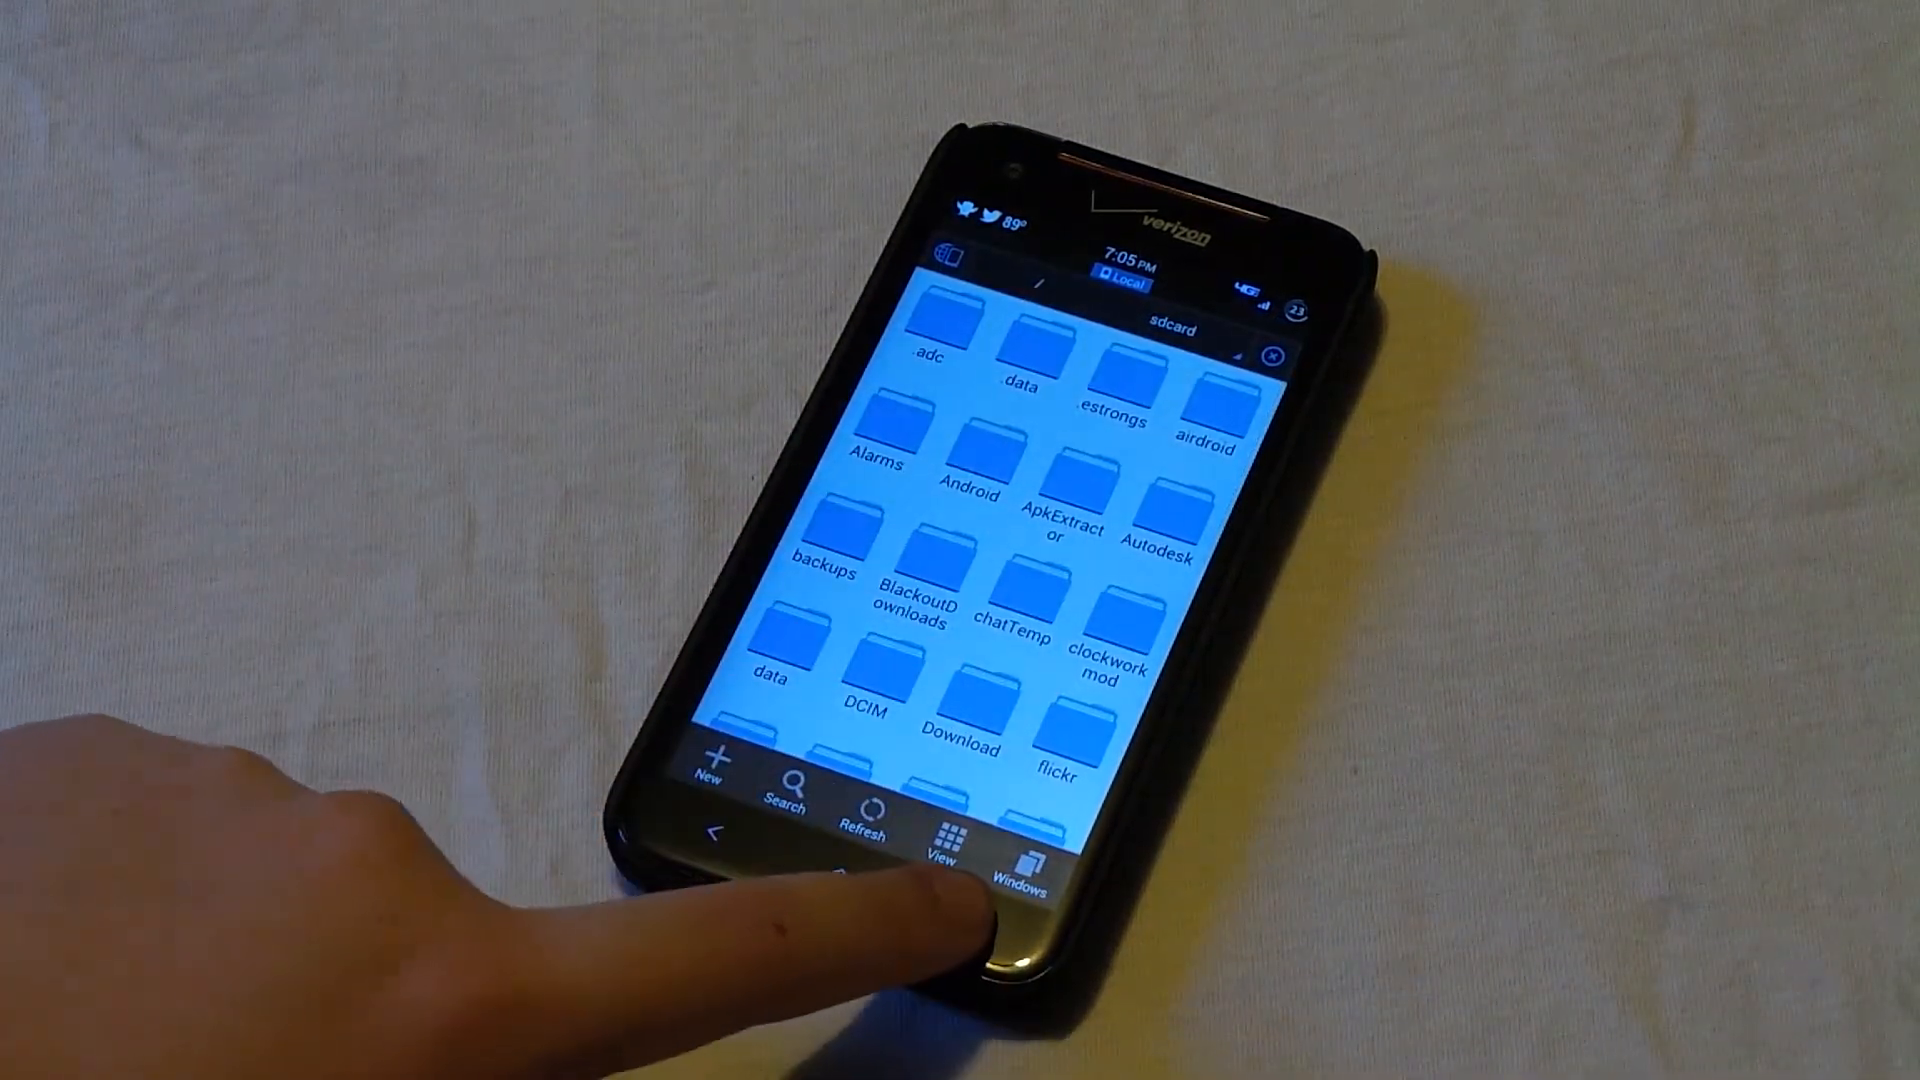
Use ES Tools > Root Explorer > Mount R/W to set /system to RW.
click(939, 838)
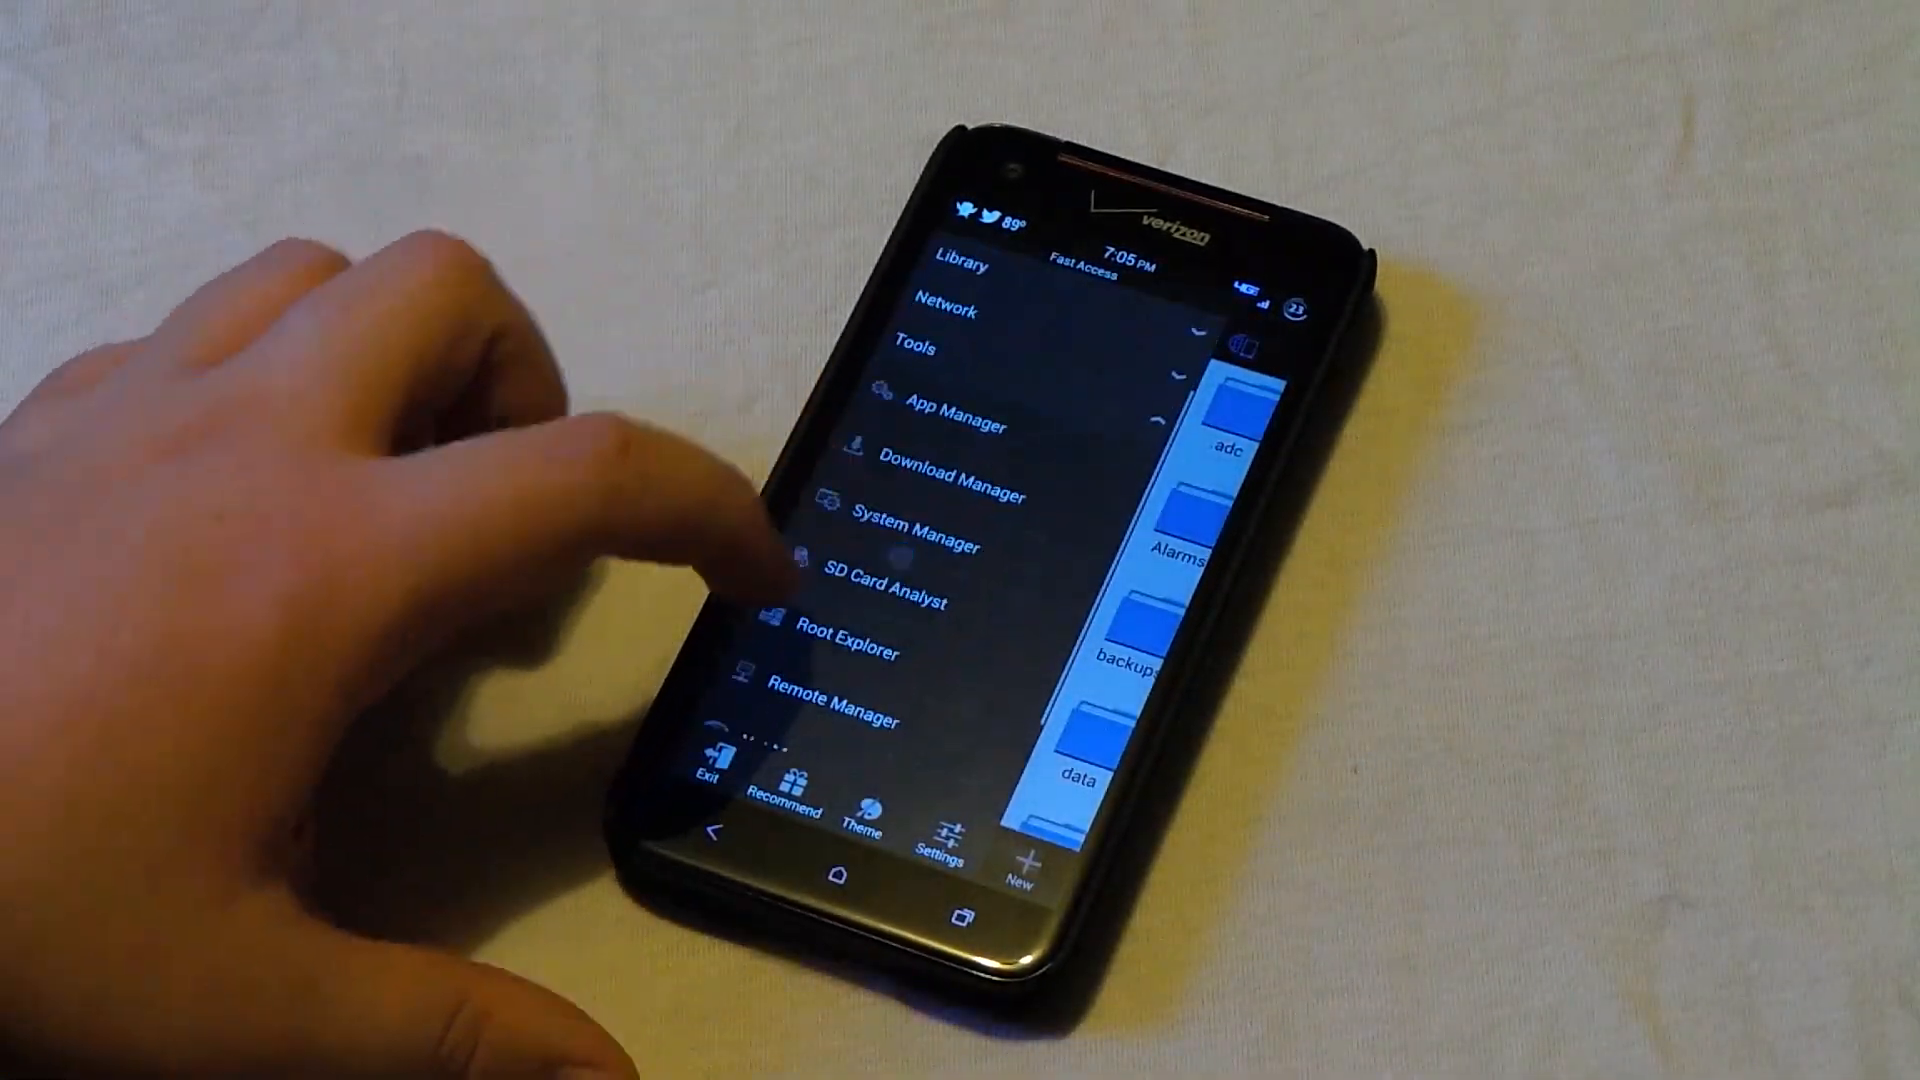
click(841, 651)
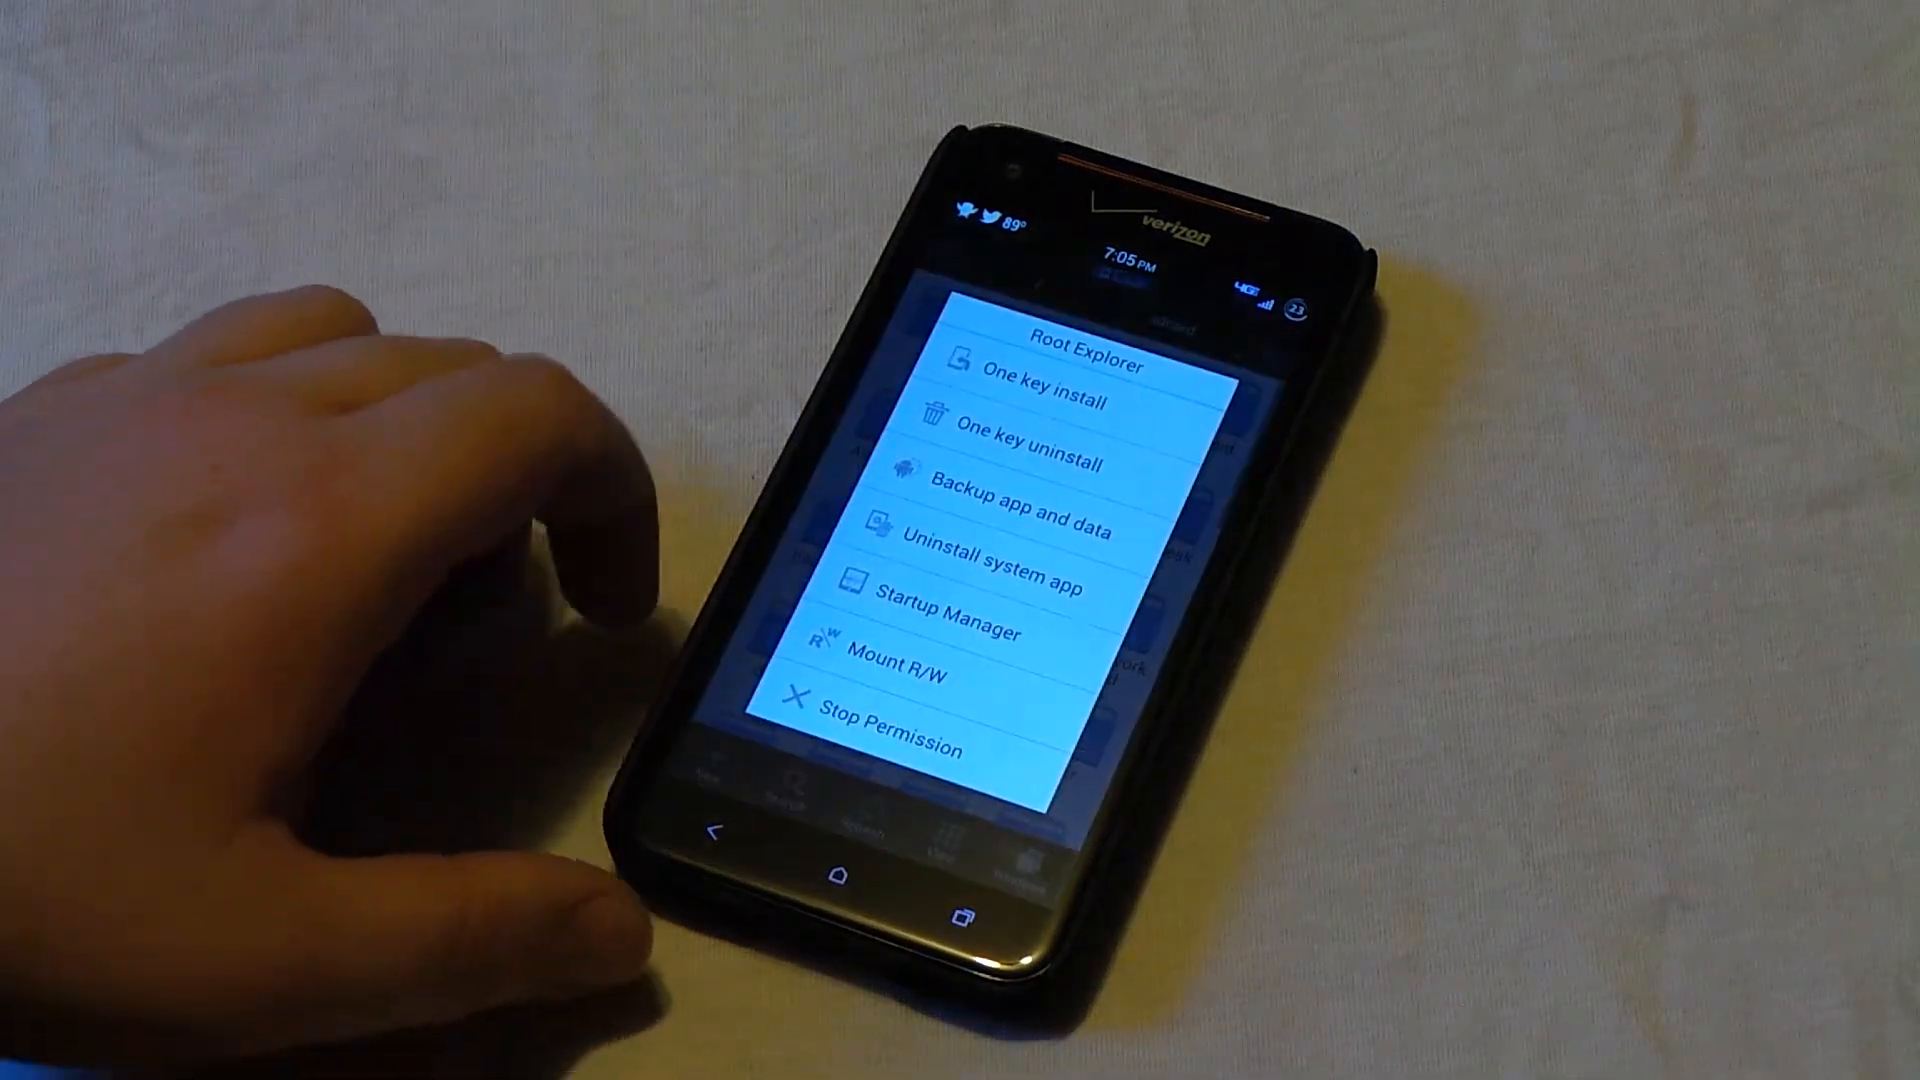
click(894, 670)
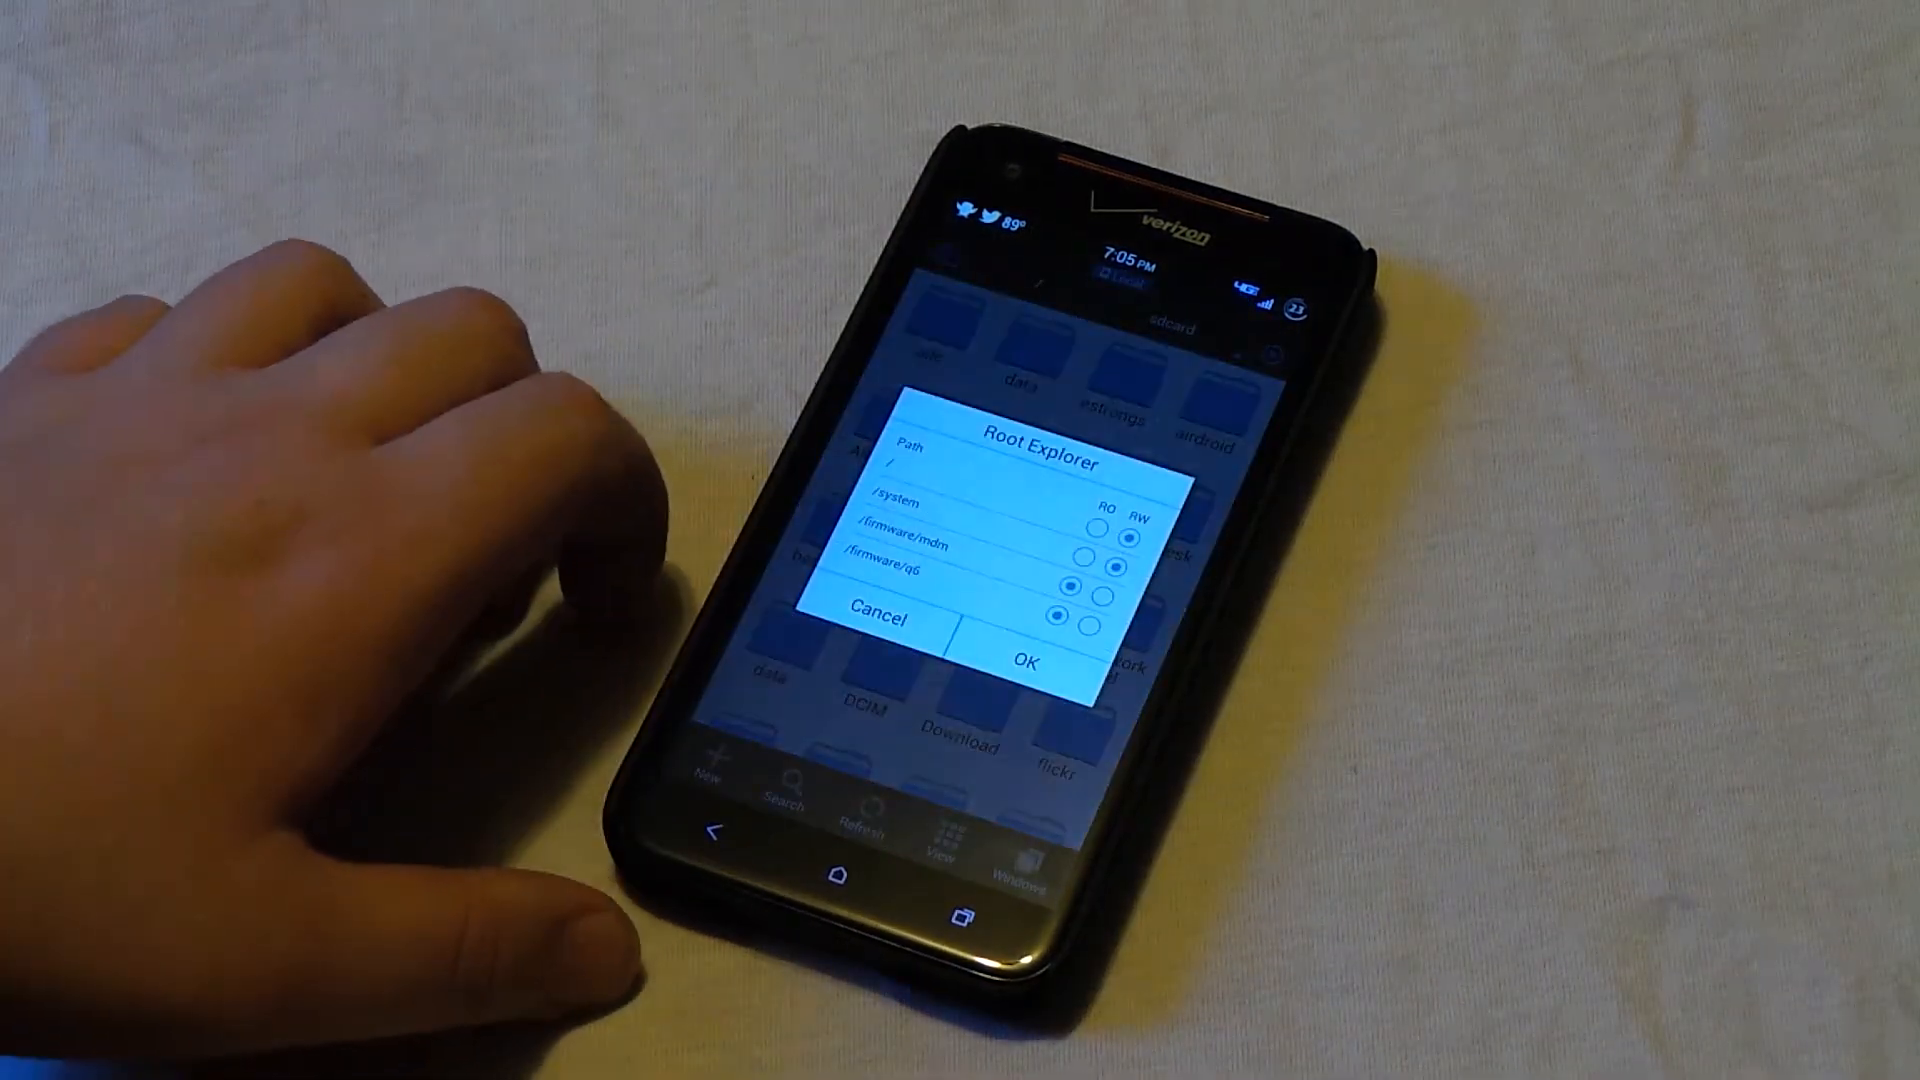
click(1108, 572)
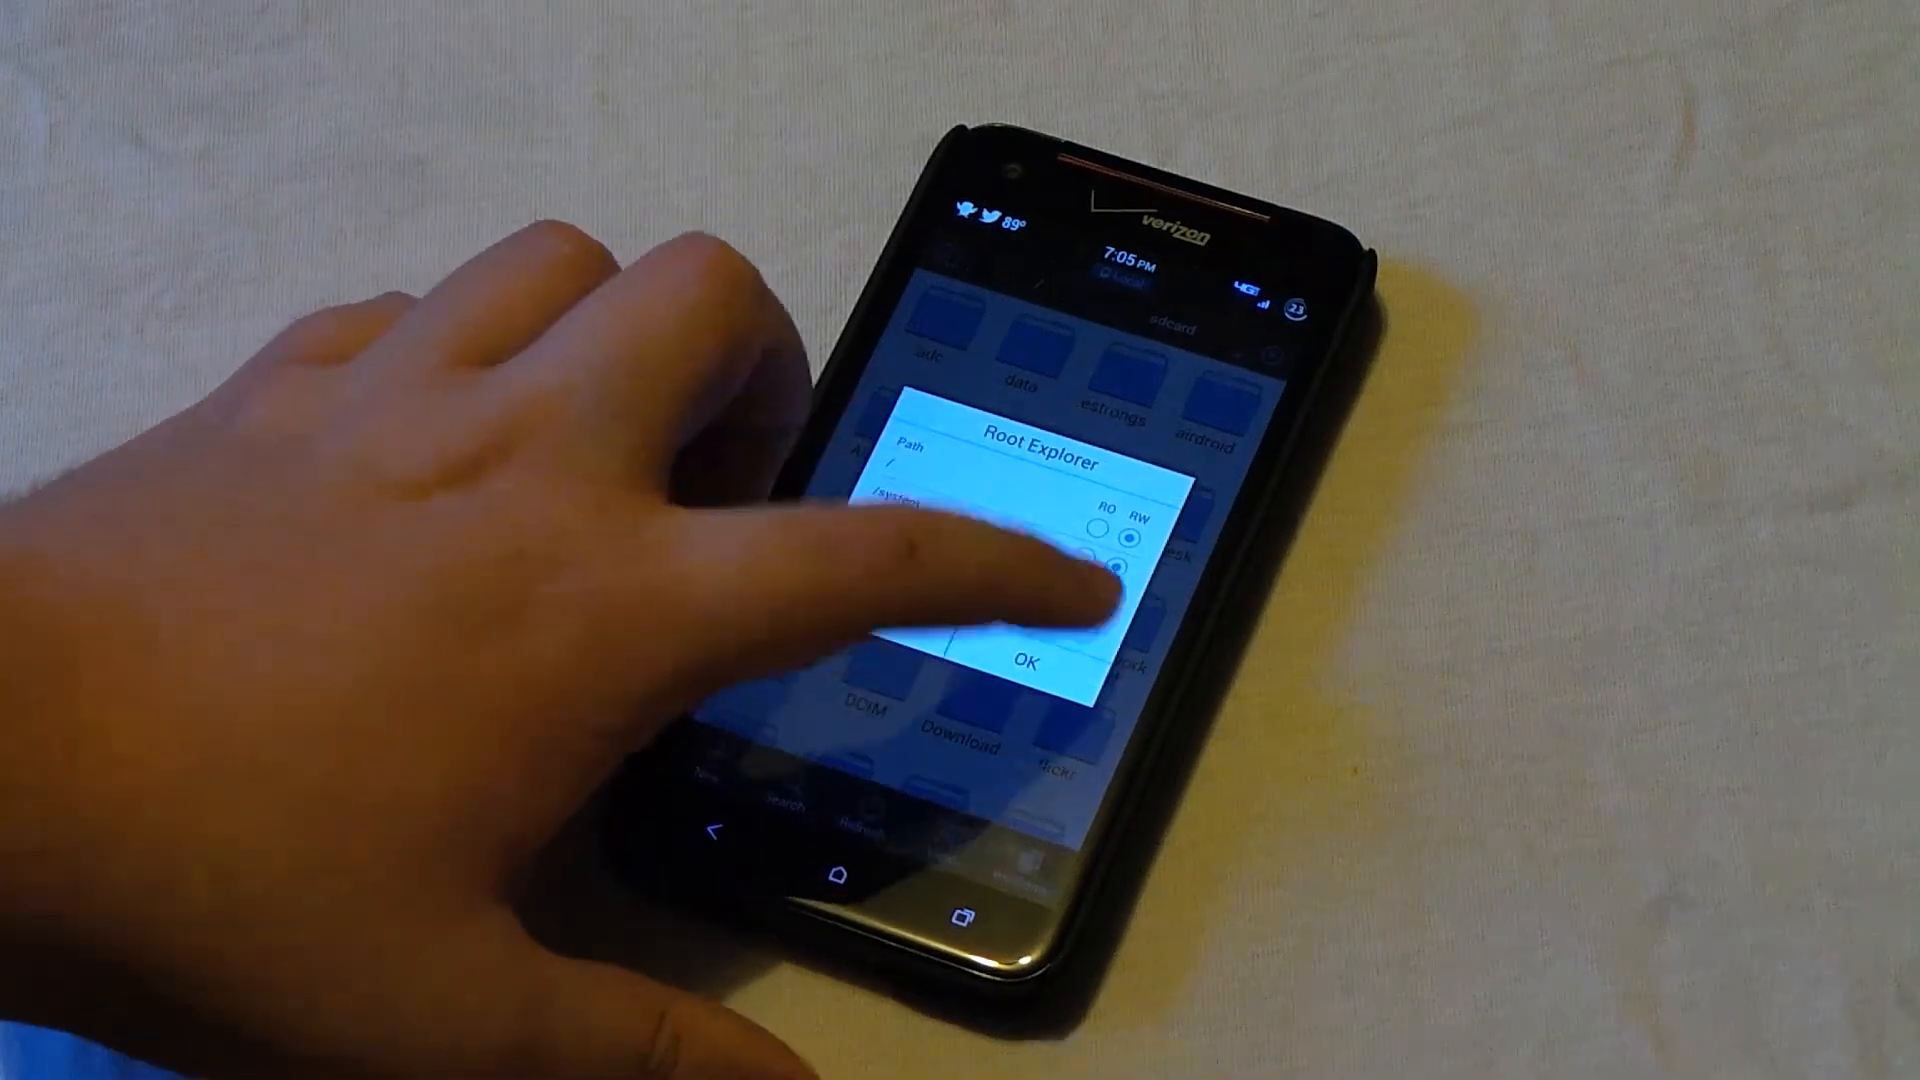